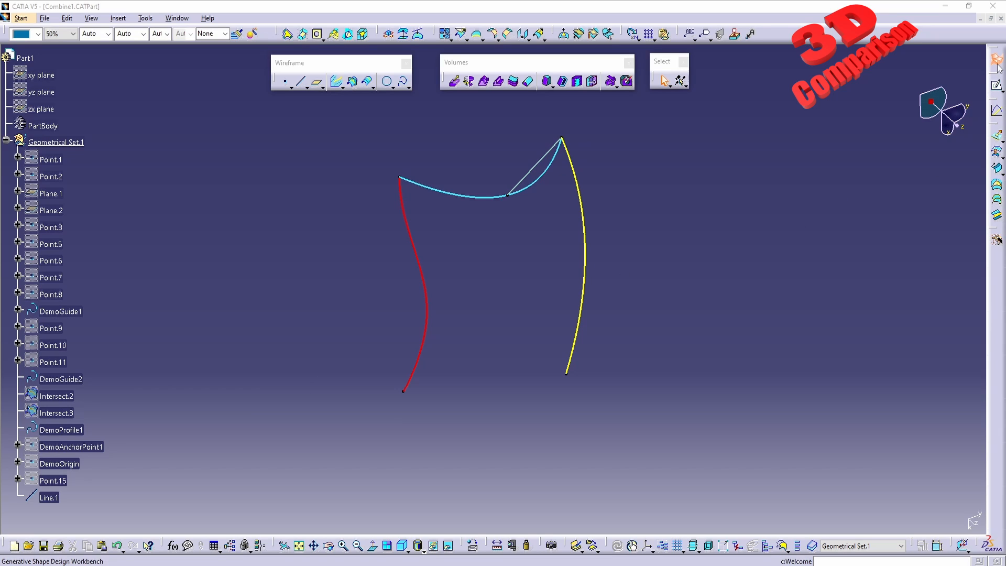
{"action": "mouse_move", "coordinate": [996, 59]}
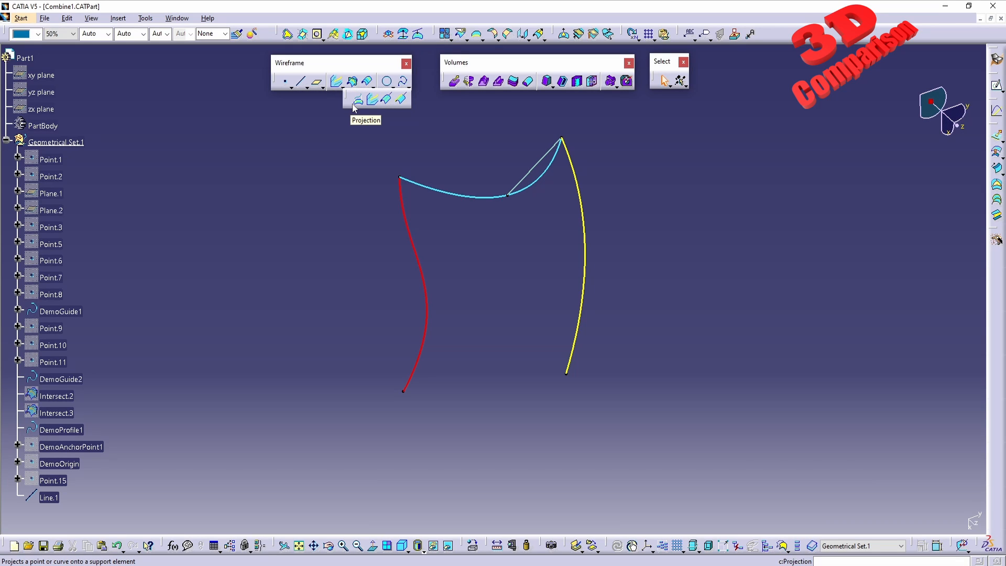
{"action": "mouse_move", "coordinate": [302, 70]}
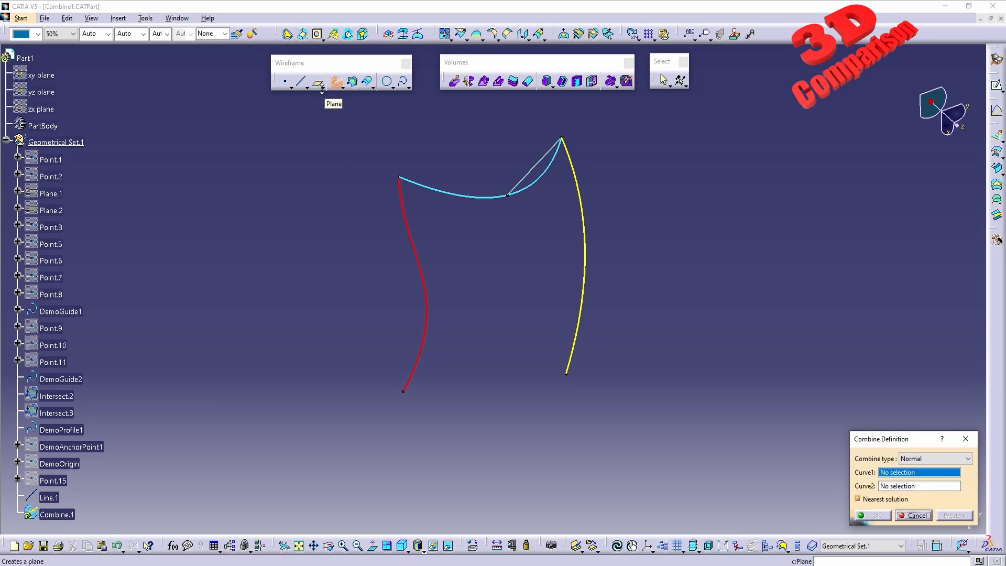
Create a Normal combine curve from DemoGuide1 and DemoProfile1 after previewing it.
{"action": "left_click_drag", "start_coordinate": [881, 439], "coordinate": [510, 286]}
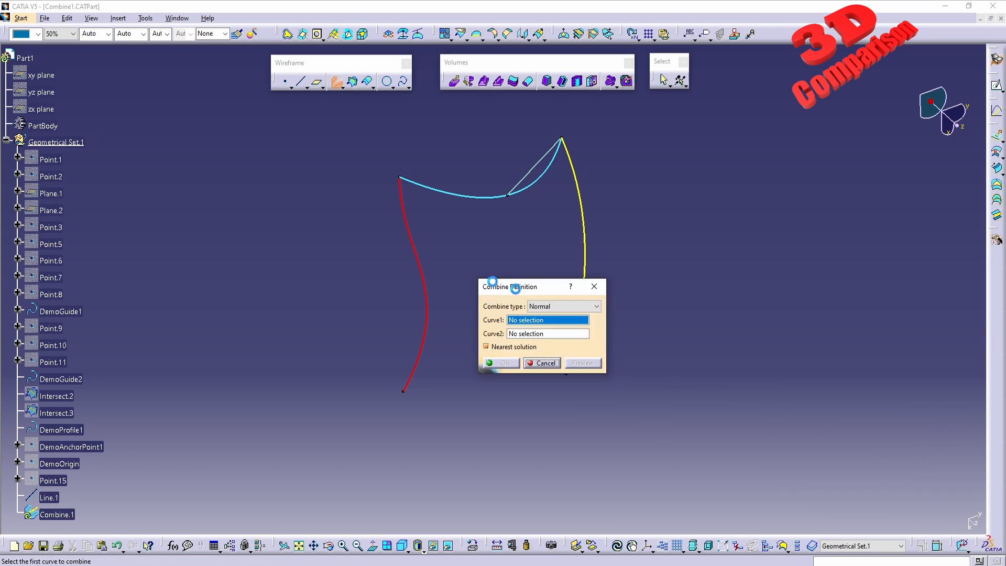
{"action": "left_click_drag", "start_coordinate": [520, 286], "coordinate": [651, 424]}
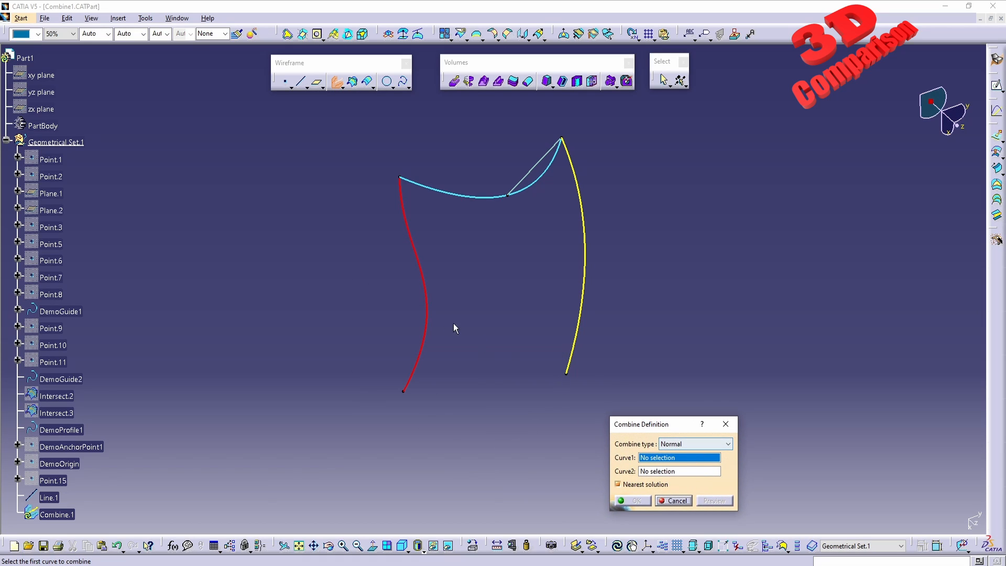
{"action": "mouse_move", "coordinate": [426, 321]}
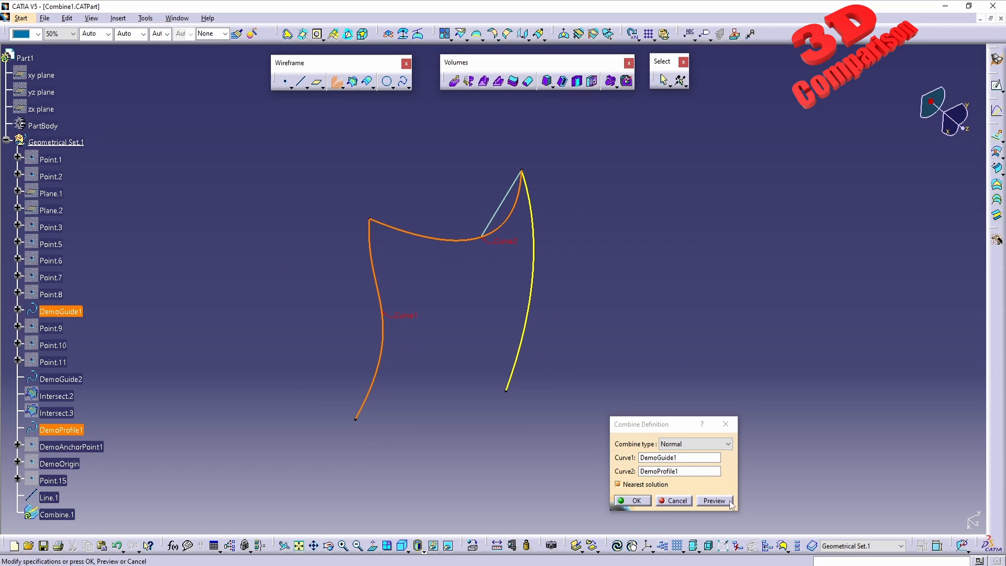
{"action": "left_click", "coordinate": [714, 501]}
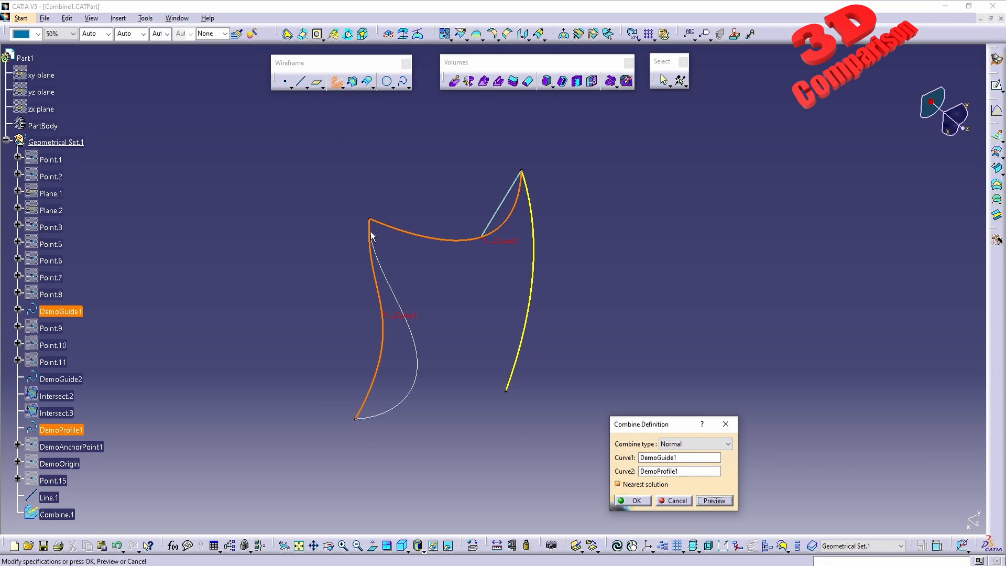
{"action": "mouse_move", "coordinate": [418, 373]}
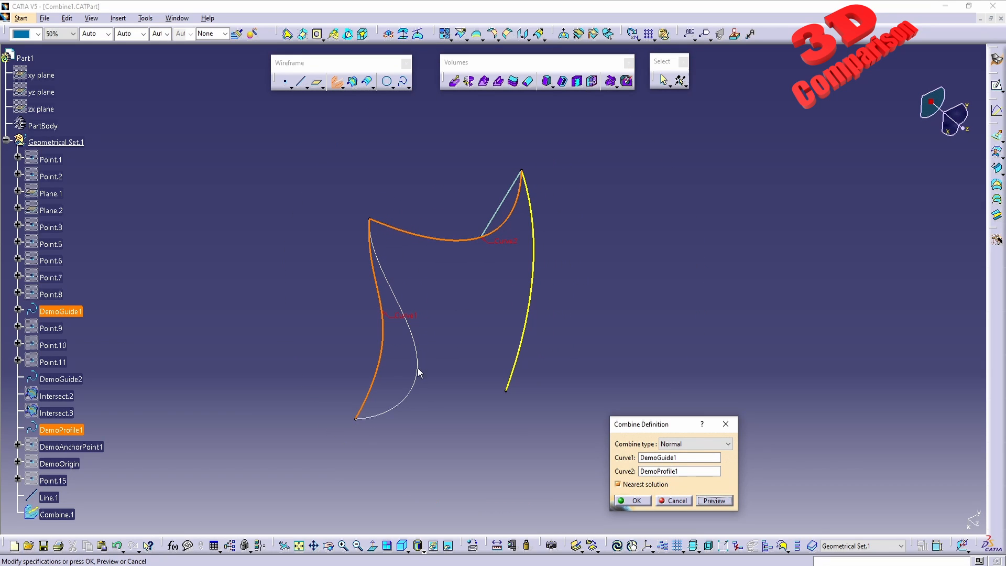
{"action": "mouse_move", "coordinate": [414, 363]}
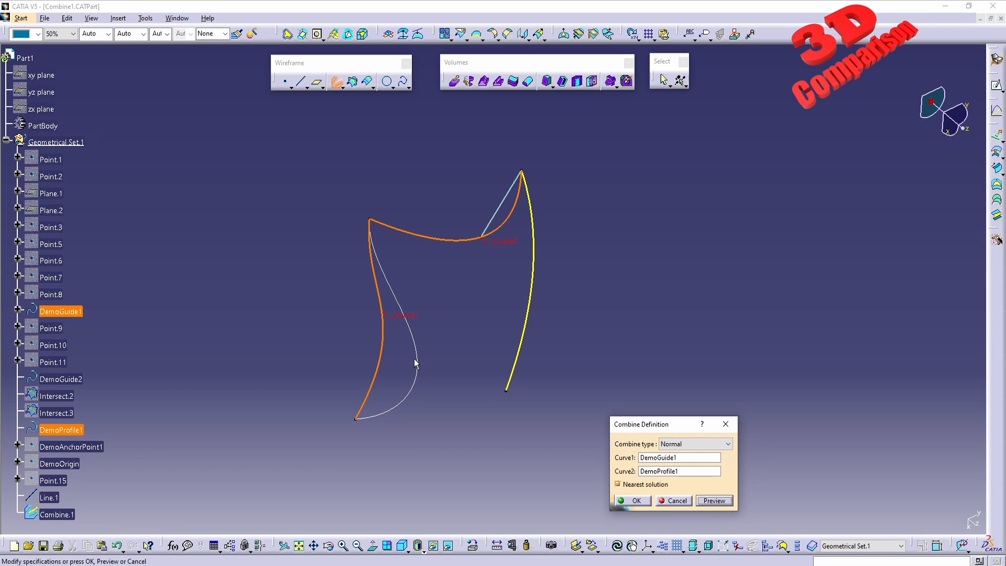
{"action": "mouse_move", "coordinate": [258, 520]}
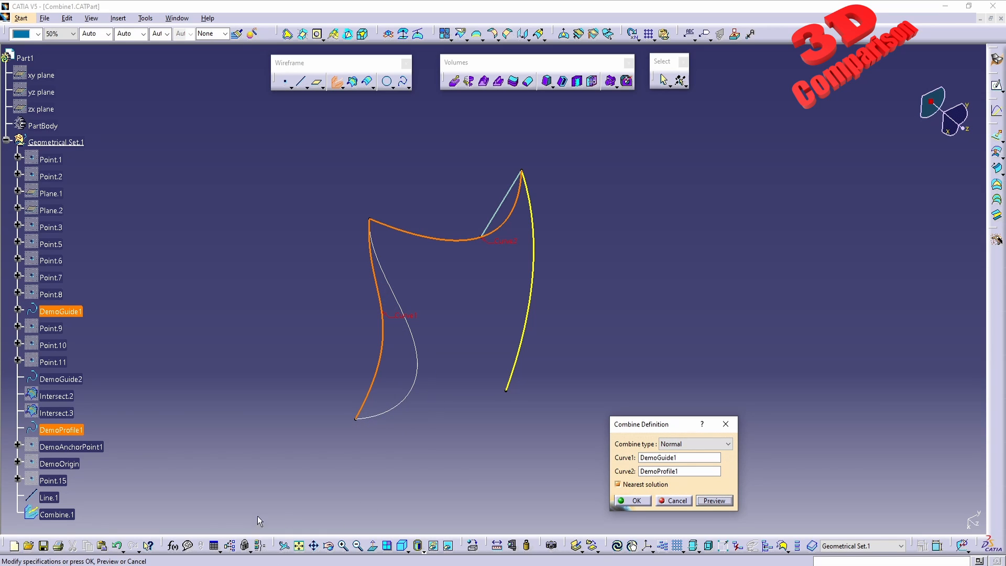
{"action": "mouse_move", "coordinate": [67, 517]}
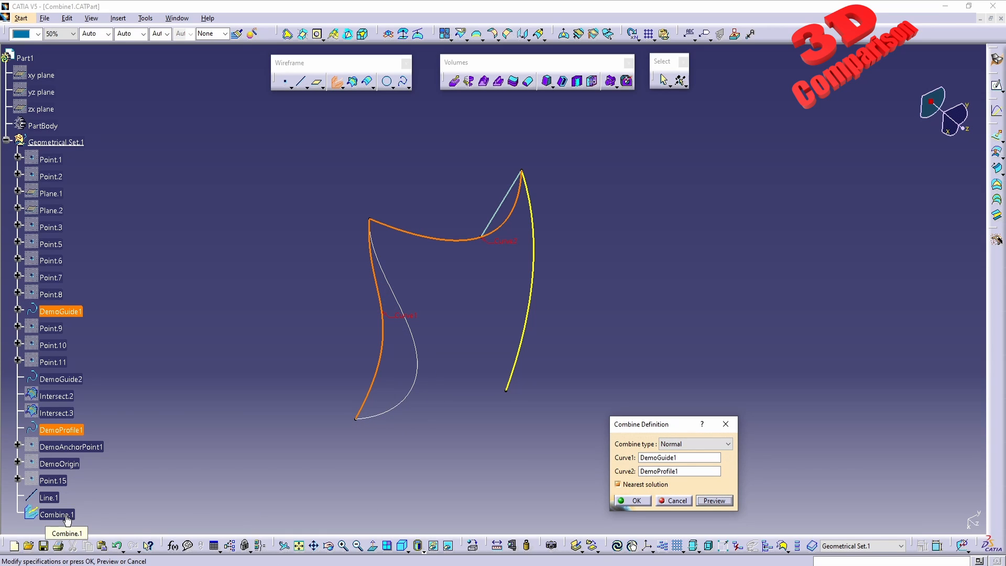
{"action": "left_click", "coordinate": [635, 501]}
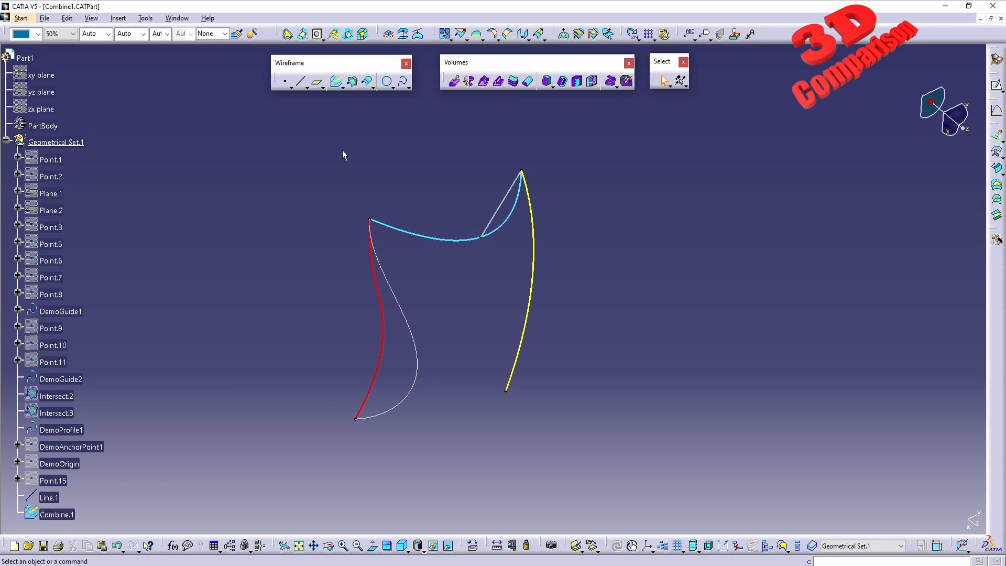
{"action": "mouse_move", "coordinate": [352, 81]}
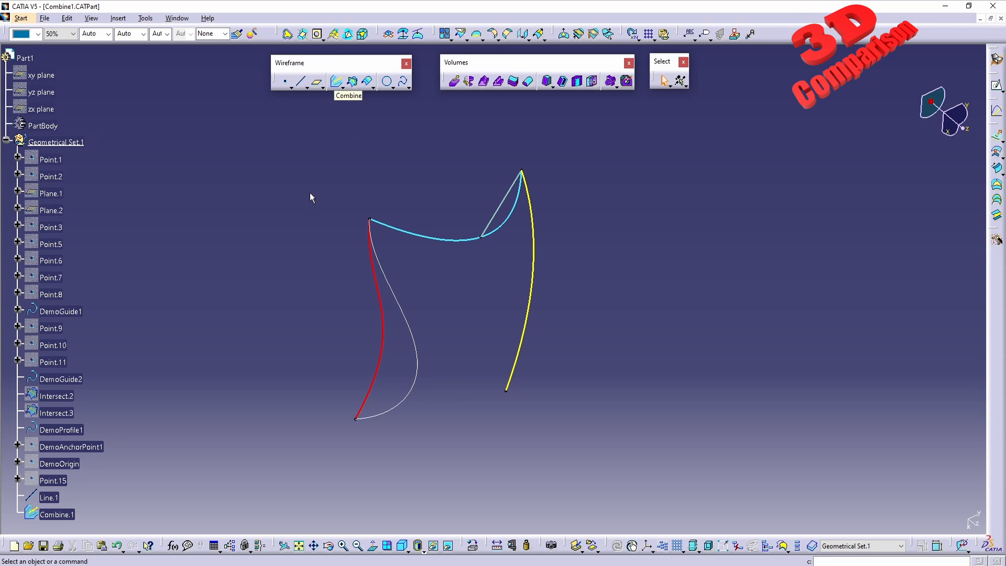
Create Combine.2 from DemoGuide1 and DemoProfile1 along directions Line.1 and the Y axis.
{"action": "left_click", "coordinate": [338, 81]}
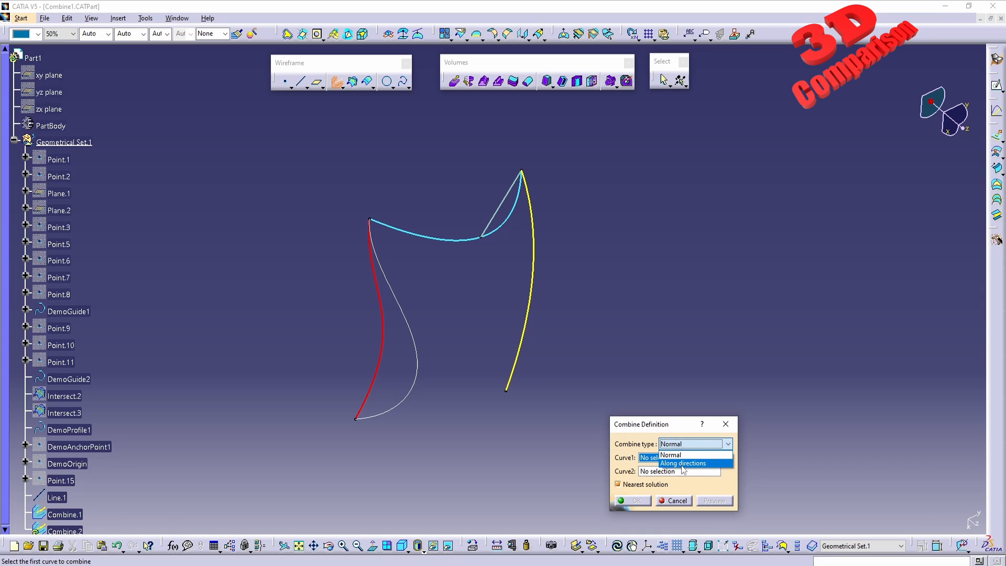
{"action": "left_click", "coordinate": [682, 462]}
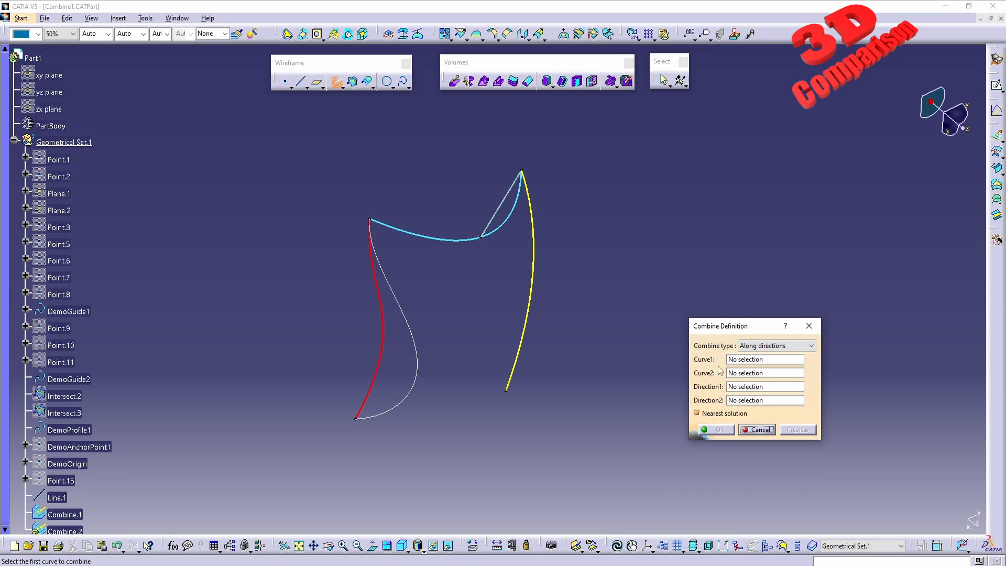
{"action": "mouse_move", "coordinate": [721, 395]}
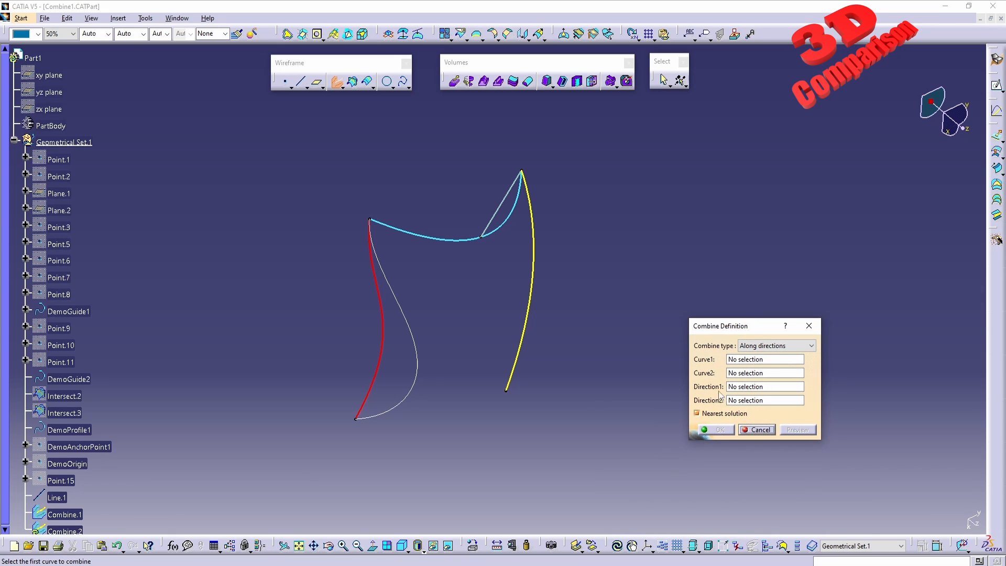
{"action": "mouse_move", "coordinate": [664, 380]}
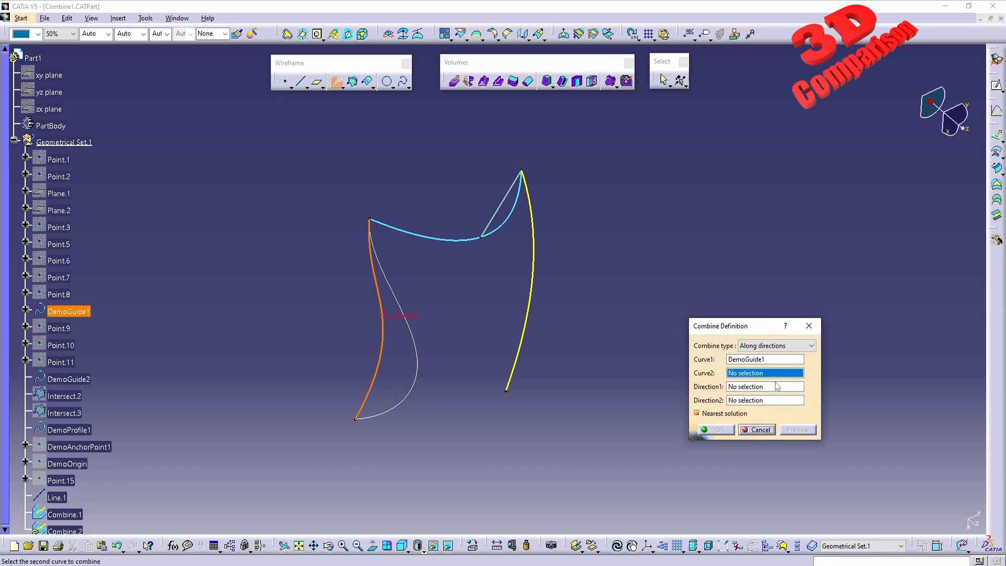
{"action": "left_click", "coordinate": [449, 231]}
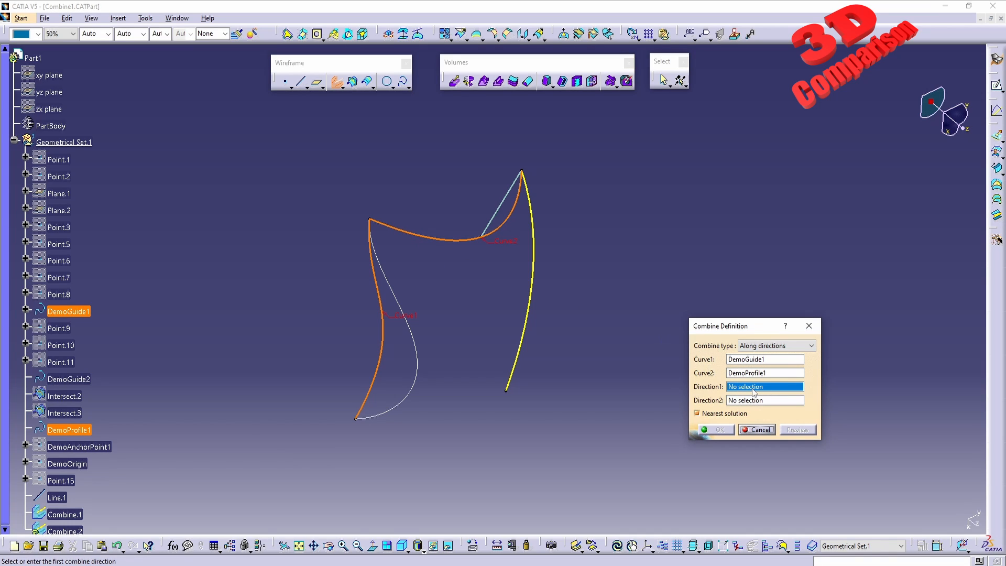
{"action": "mouse_move", "coordinate": [511, 206]}
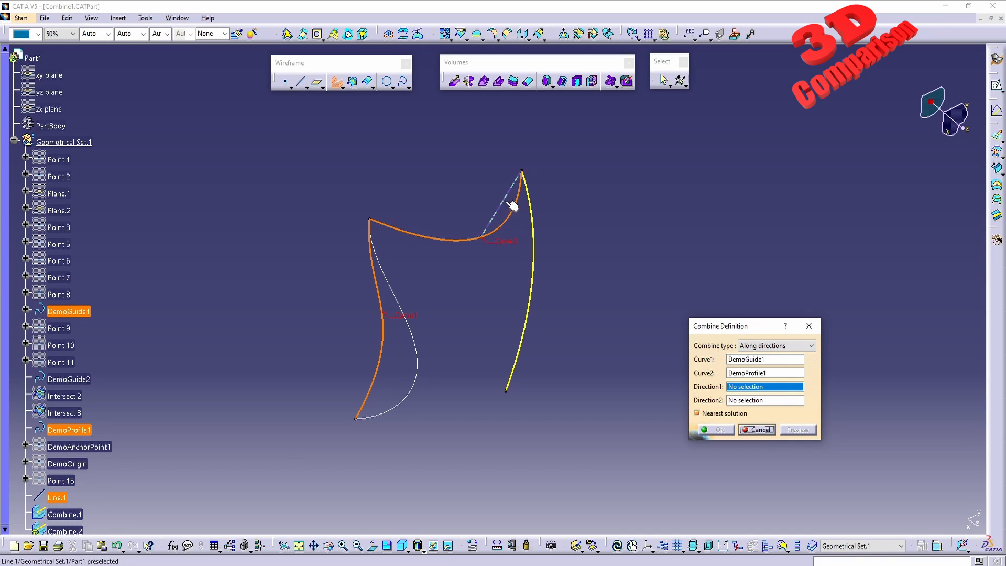
{"action": "mouse_move", "coordinate": [510, 200]}
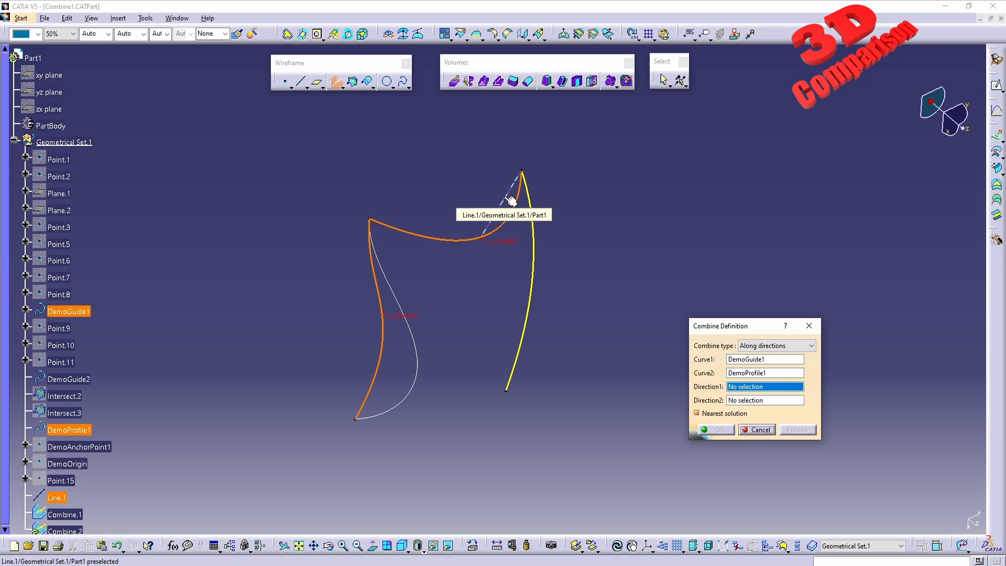
{"action": "left_click", "coordinate": [510, 199]}
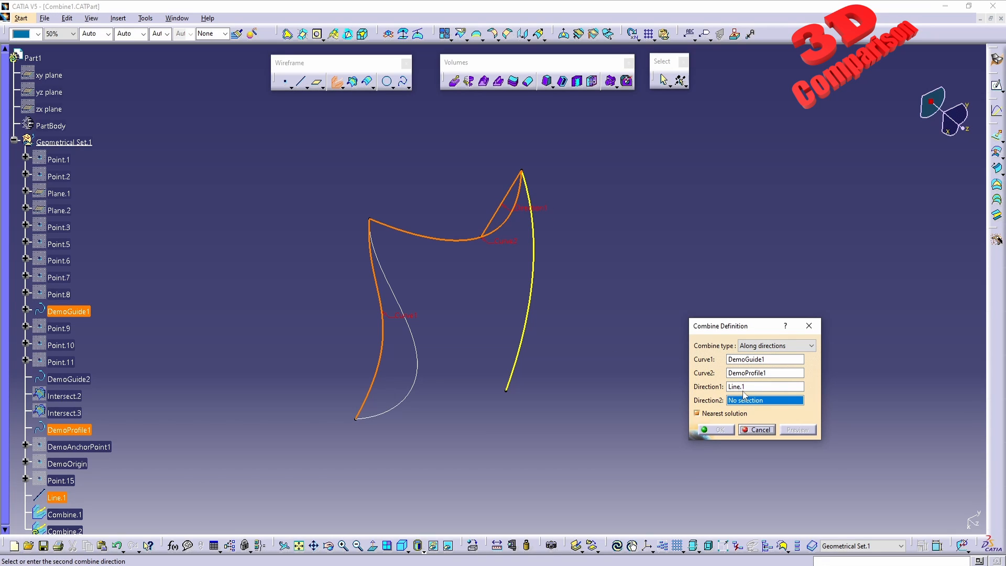
{"action": "mouse_move", "coordinate": [510, 205]}
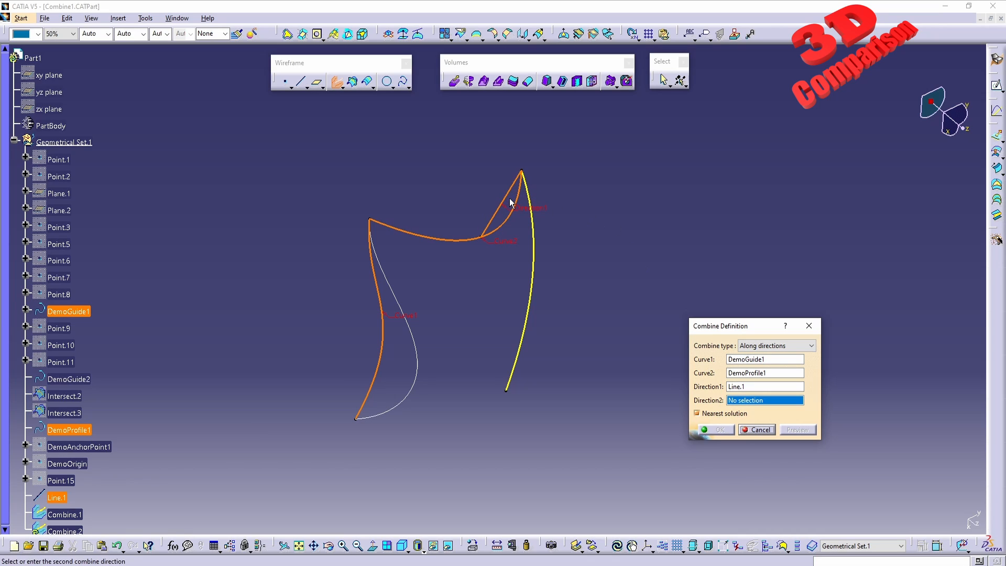
{"action": "mouse_move", "coordinate": [508, 209]}
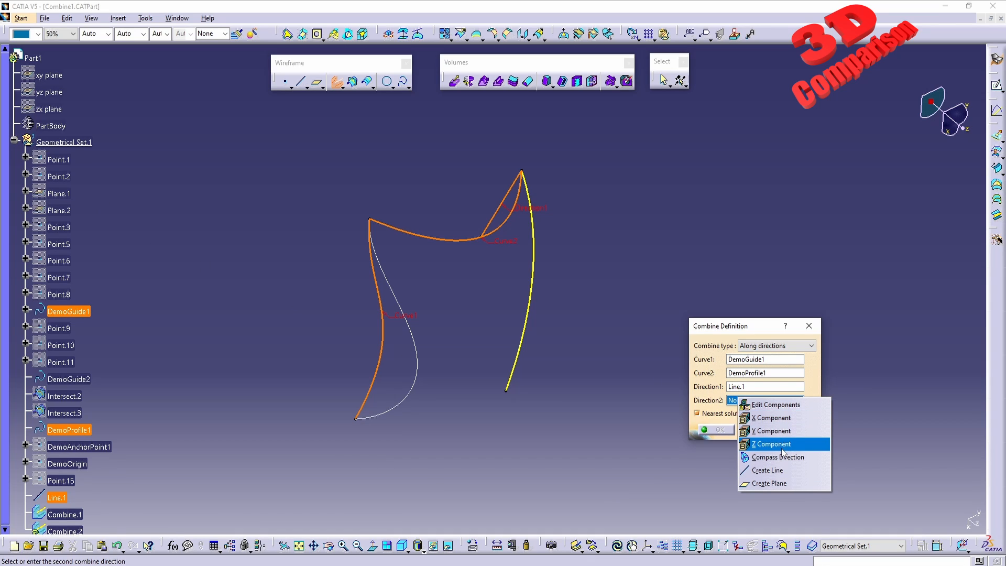
{"action": "mouse_move", "coordinate": [787, 418]}
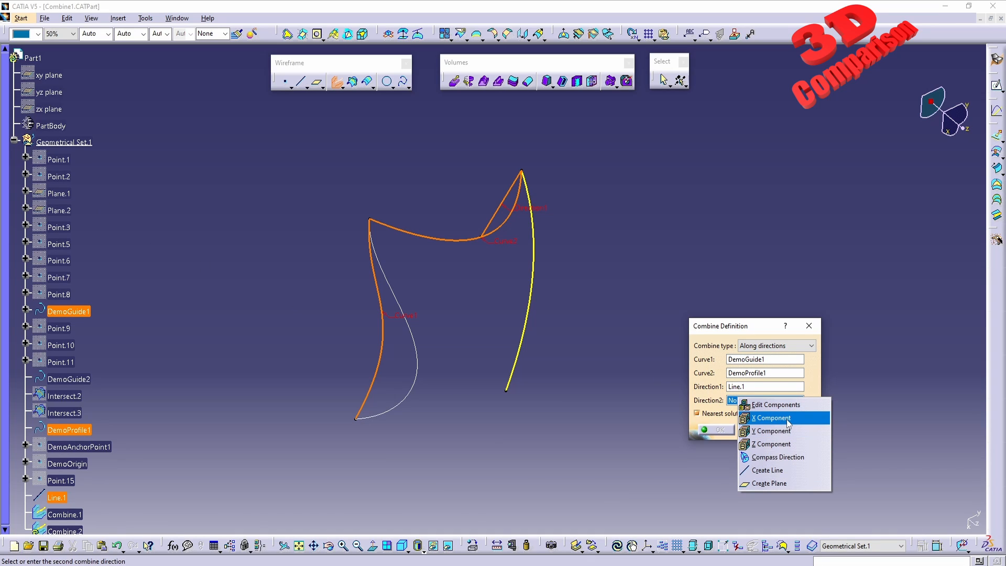
{"action": "left_click", "coordinate": [772, 418]}
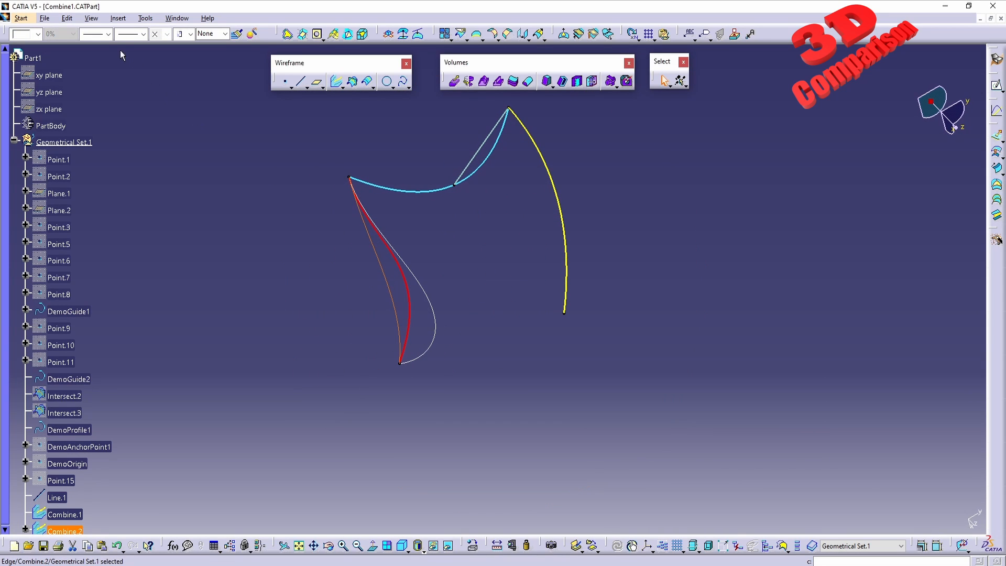
{"action": "mouse_move", "coordinate": [107, 33]}
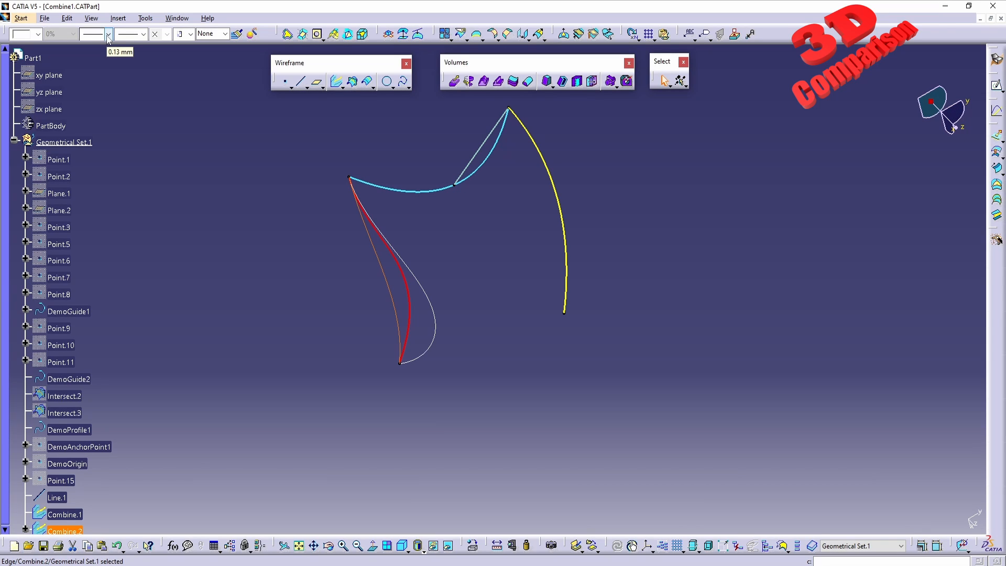
Give Combine.2 a thicker line weight from Graphic Properties and inspect it.
{"action": "left_click", "coordinate": [108, 33]}
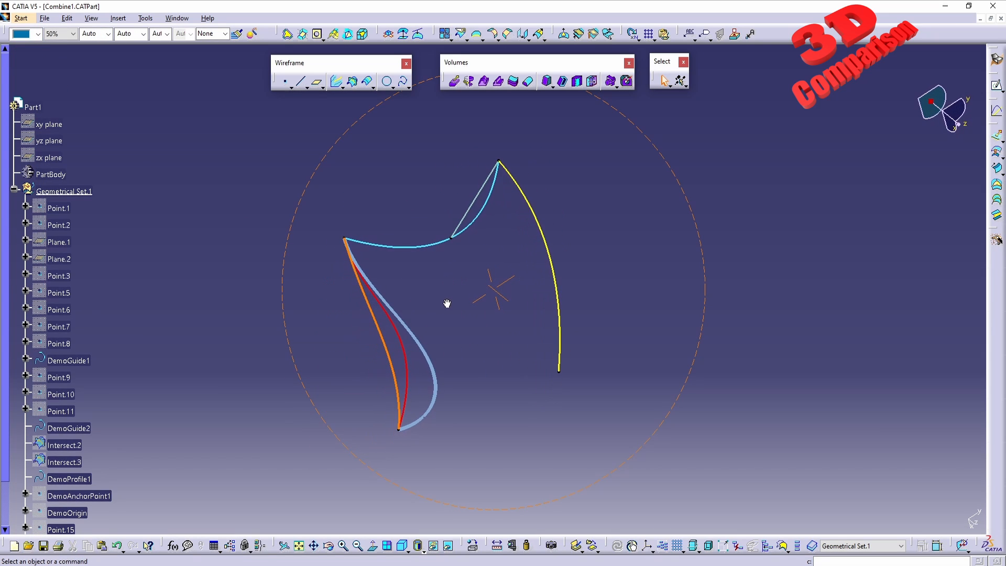
{"action": "left_click_drag", "start_coordinate": [448, 303], "coordinate": [459, 356]}
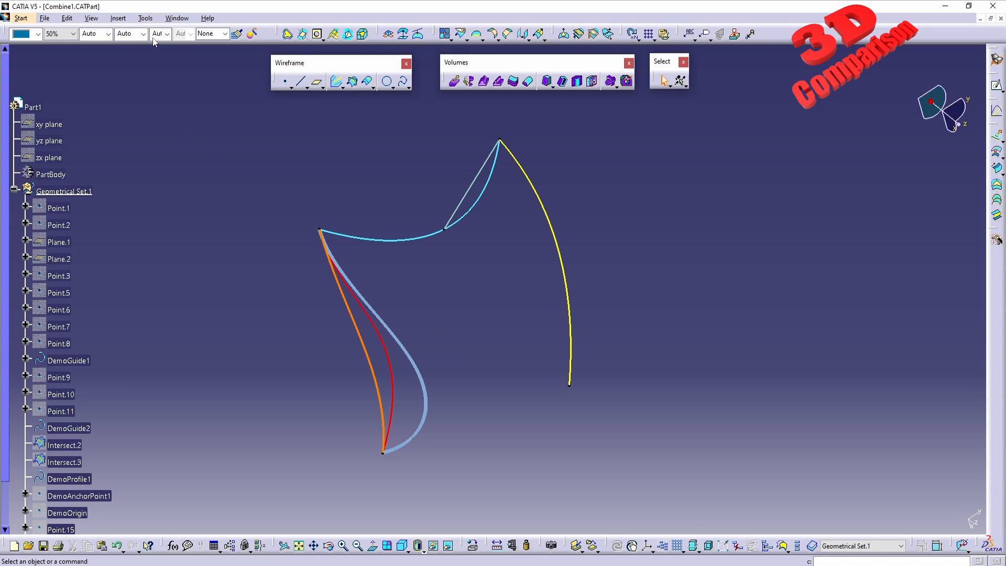
Switch to the scaun_grosime_catia chair product and toggle the chair part to show its surface.
{"action": "left_click", "coordinate": [176, 18]}
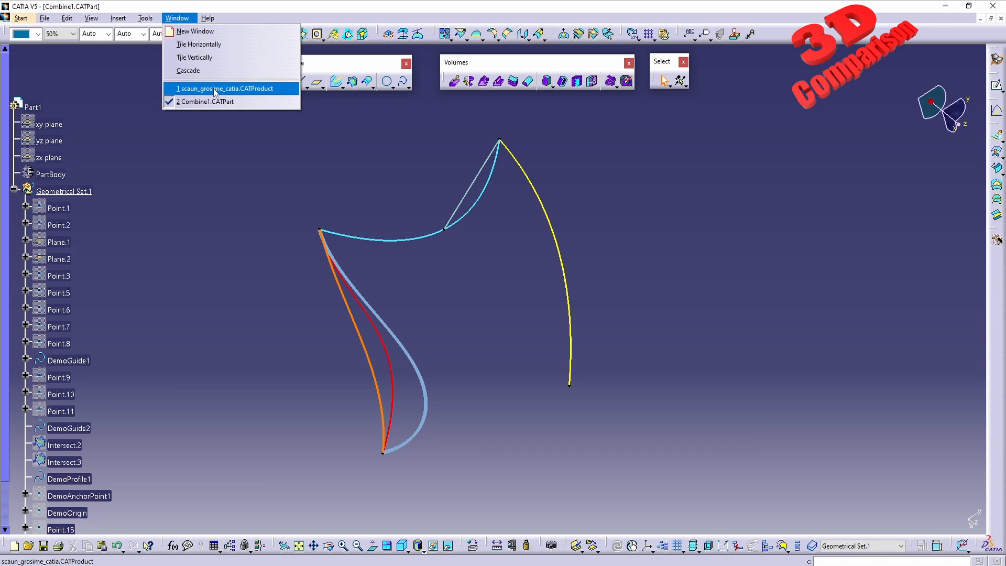
{"action": "left_click", "coordinate": [224, 88]}
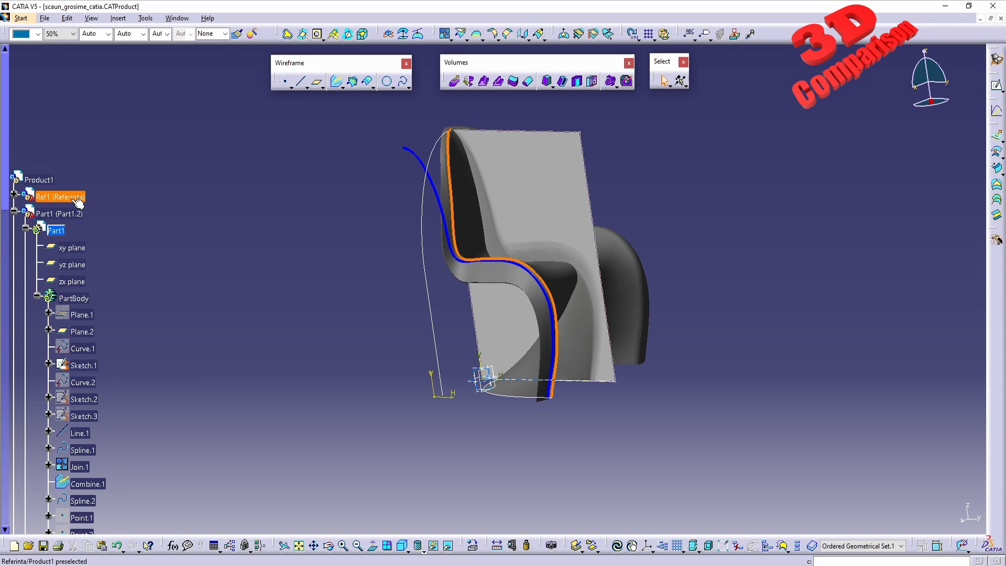
{"action": "right_click", "coordinate": [60, 213]}
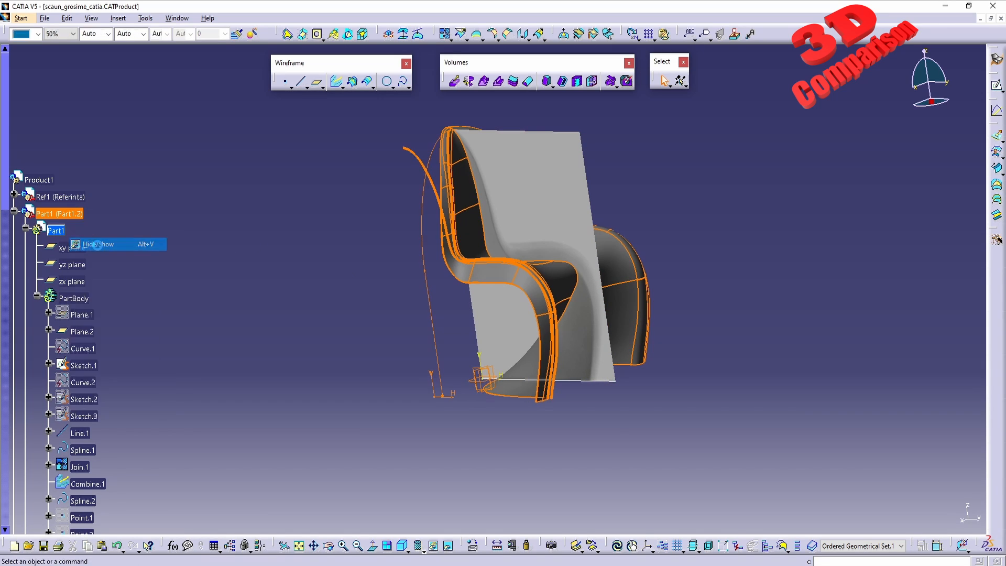
{"action": "left_click", "coordinate": [99, 244]}
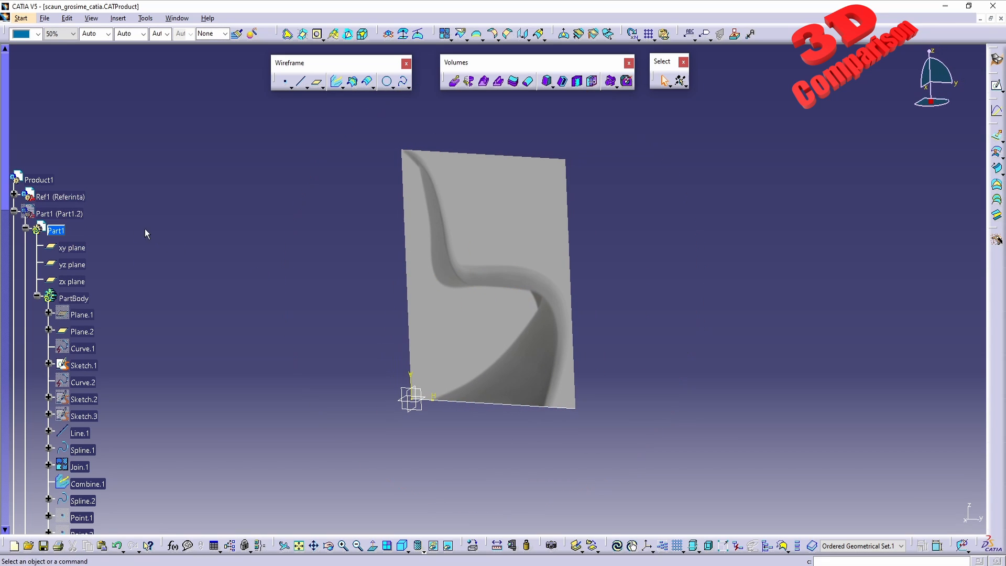
{"action": "right_click", "coordinate": [58, 214]}
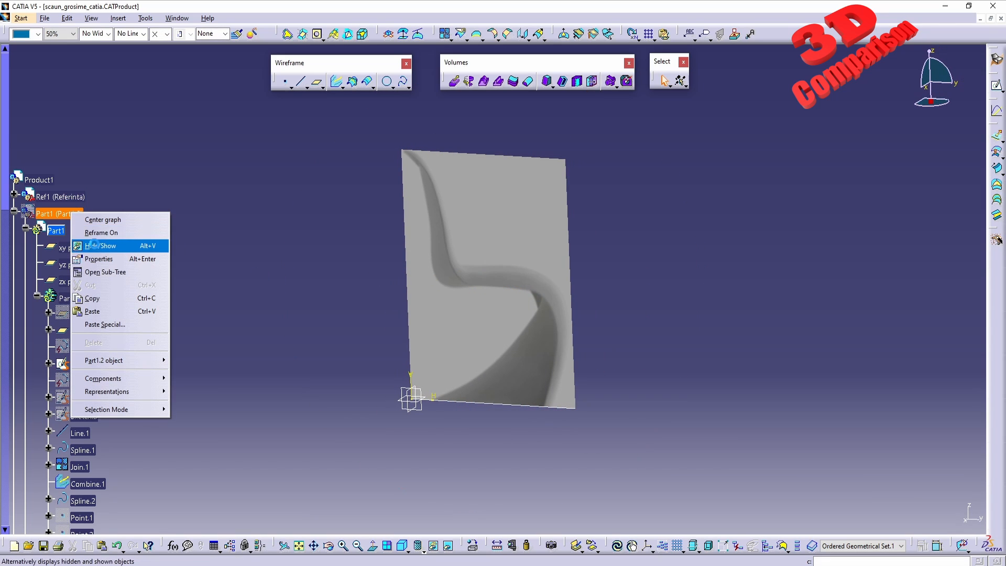
{"action": "left_click", "coordinate": [102, 245]}
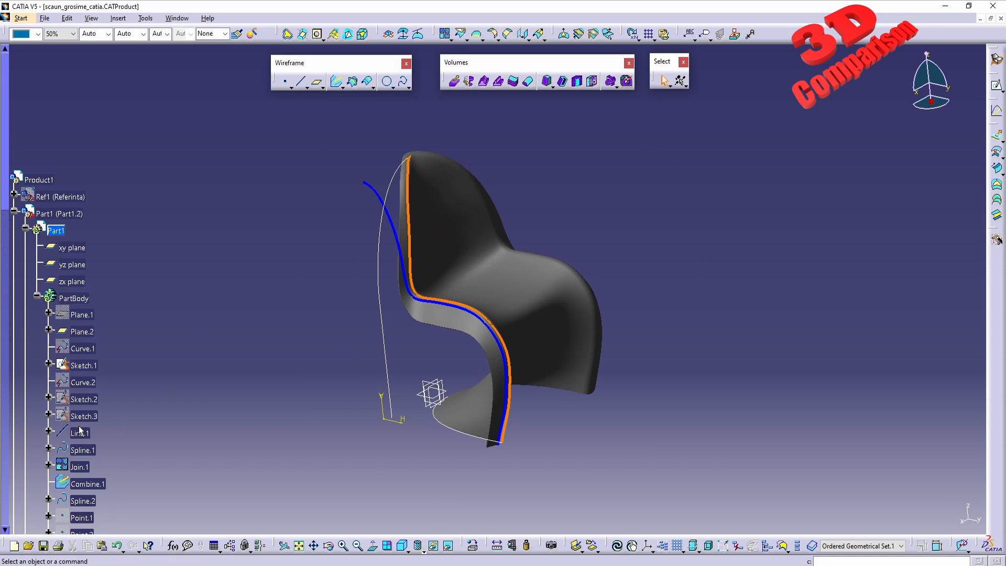
{"action": "mouse_move", "coordinate": [76, 433]}
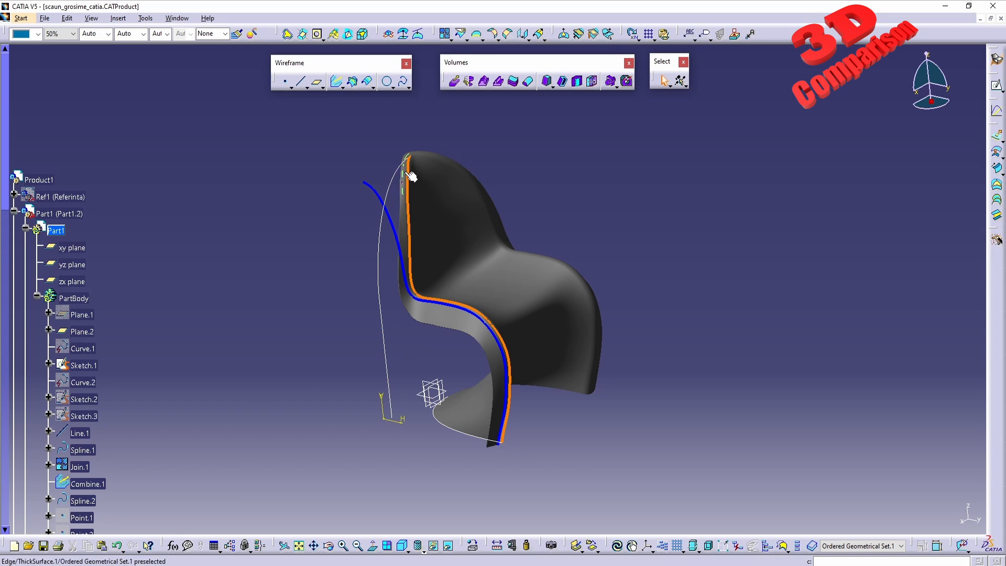
Bring up Join.1's definition listing Spline.1 and Line.1.
{"action": "double_click", "coordinate": [78, 466]}
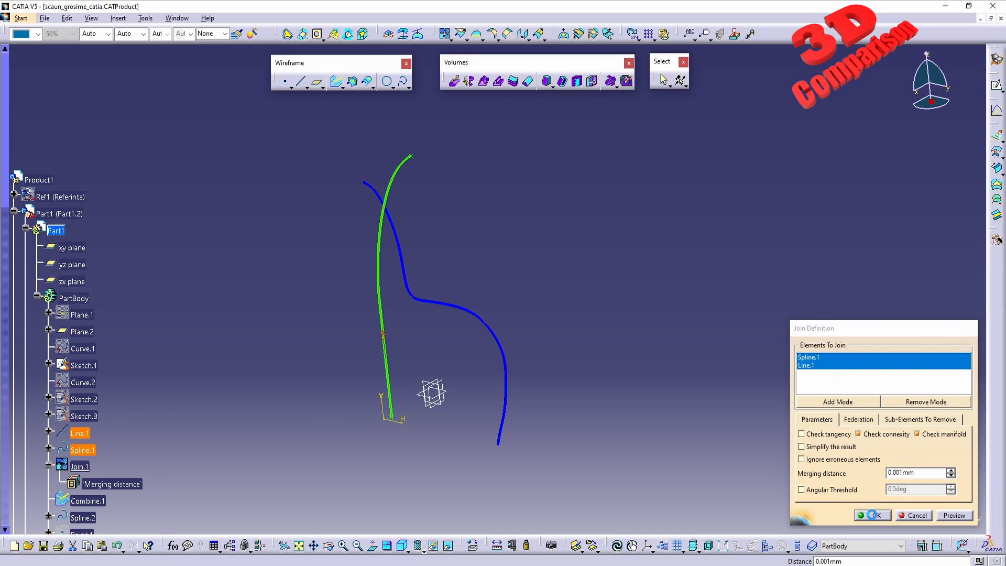
Close Join.1 and bring up Combine.1's Normal combine of Join.1 and Sketch.1.
{"action": "left_click", "coordinate": [874, 516]}
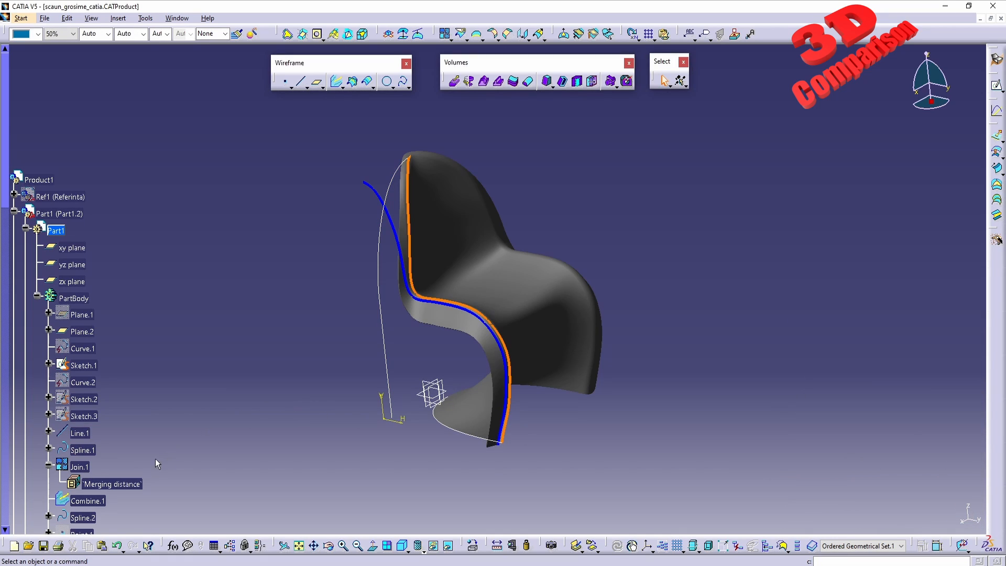
{"action": "mouse_move", "coordinate": [416, 366]}
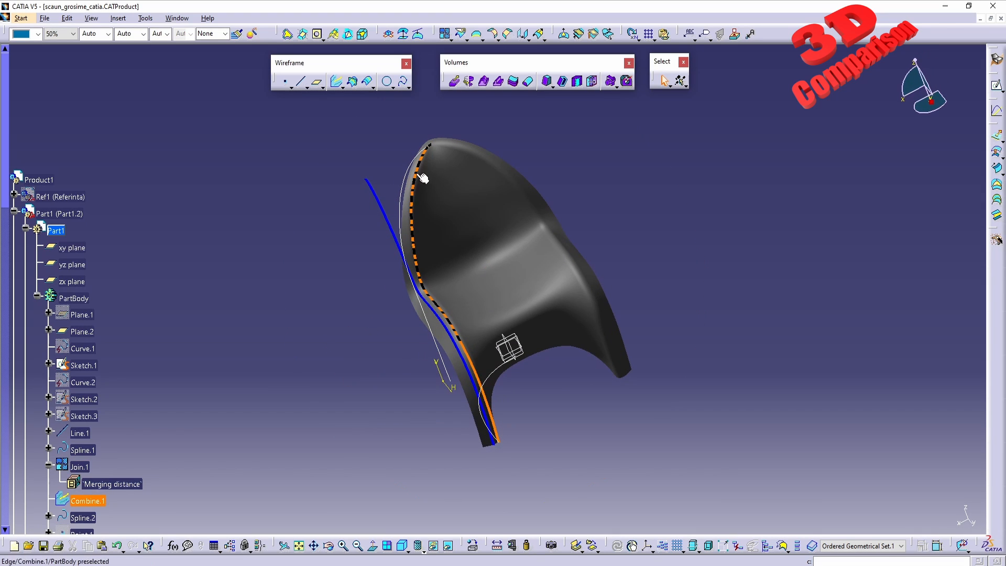
{"action": "double_click", "coordinate": [88, 501]}
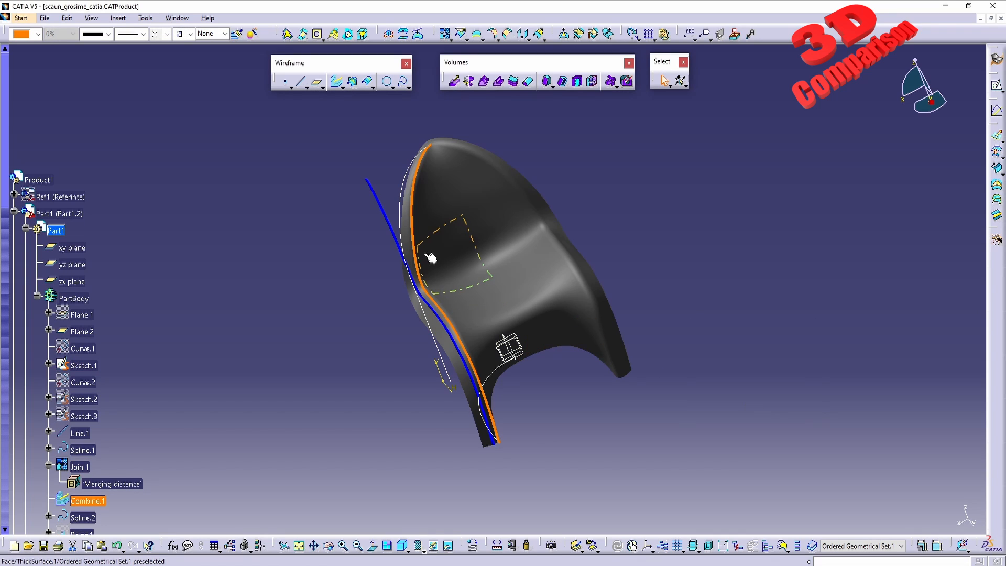
{"action": "left_click", "coordinate": [83, 416]}
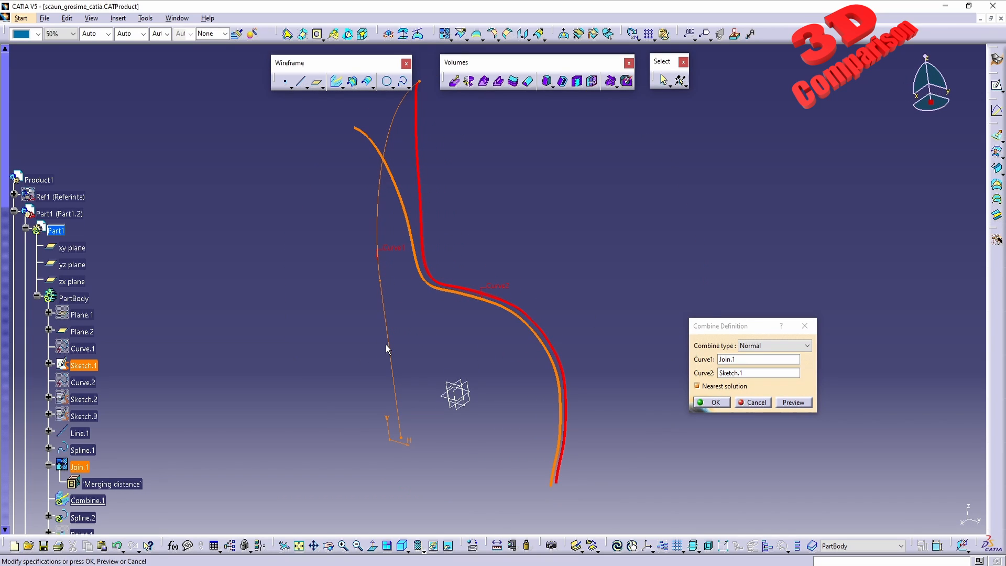
{"action": "mouse_move", "coordinate": [422, 84]}
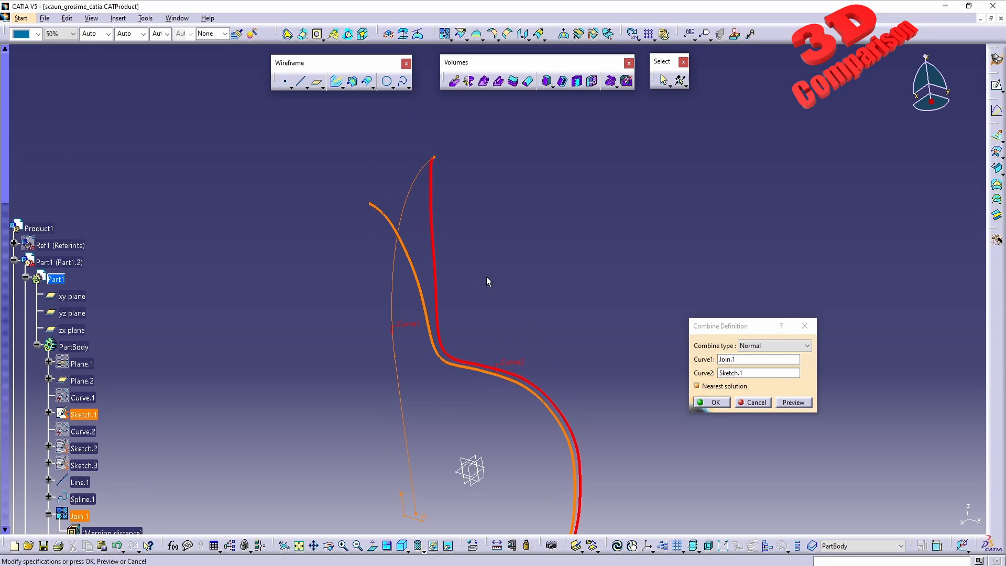
{"action": "mouse_move", "coordinate": [446, 277]}
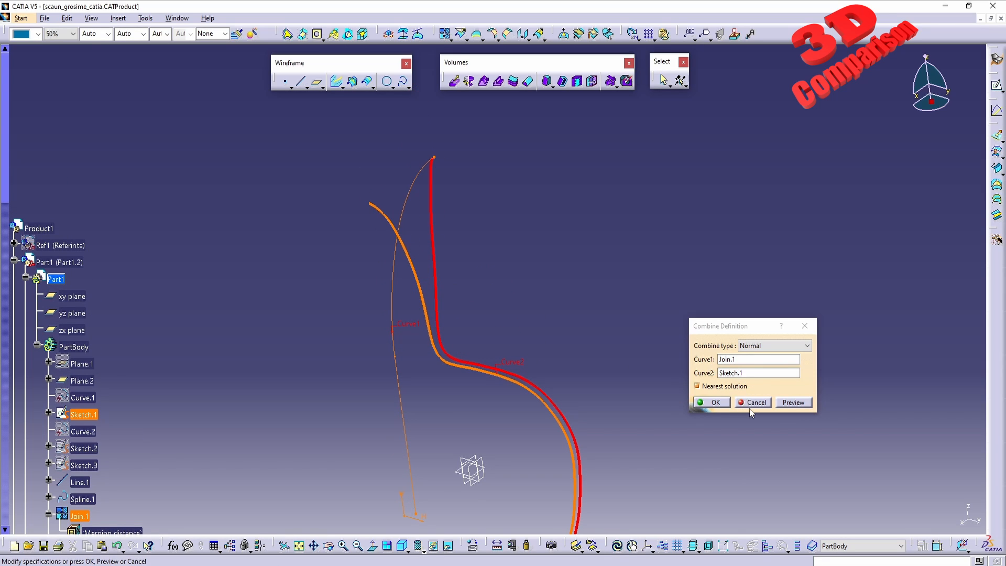
Cancel out of Combine.1's definition, leaving it unchanged.
{"action": "left_click", "coordinate": [713, 402]}
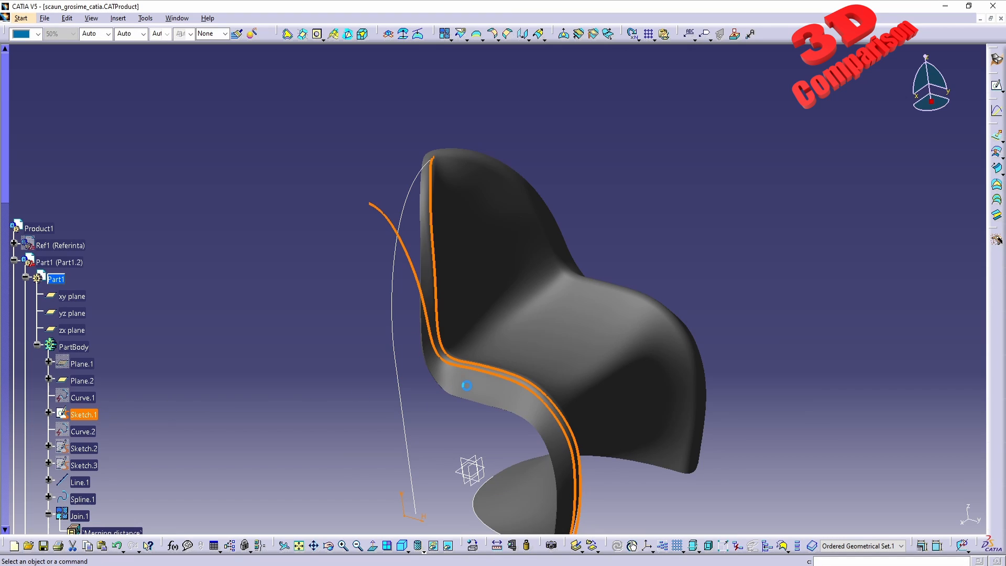
Review Sketch.1's spline against the Ref1 reference image, then hide that image.
{"action": "double_click", "coordinate": [84, 414]}
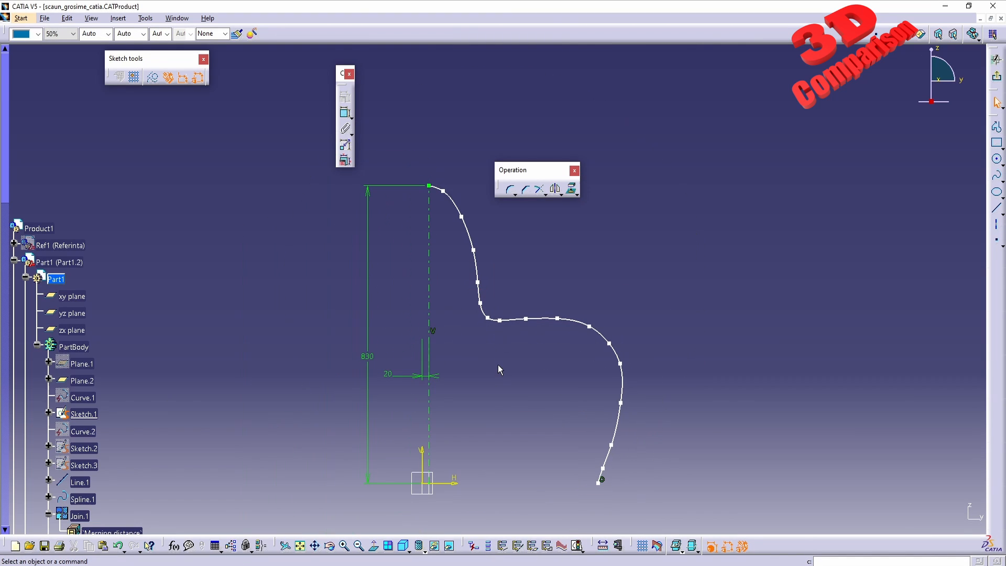
{"action": "mouse_move", "coordinate": [514, 394]}
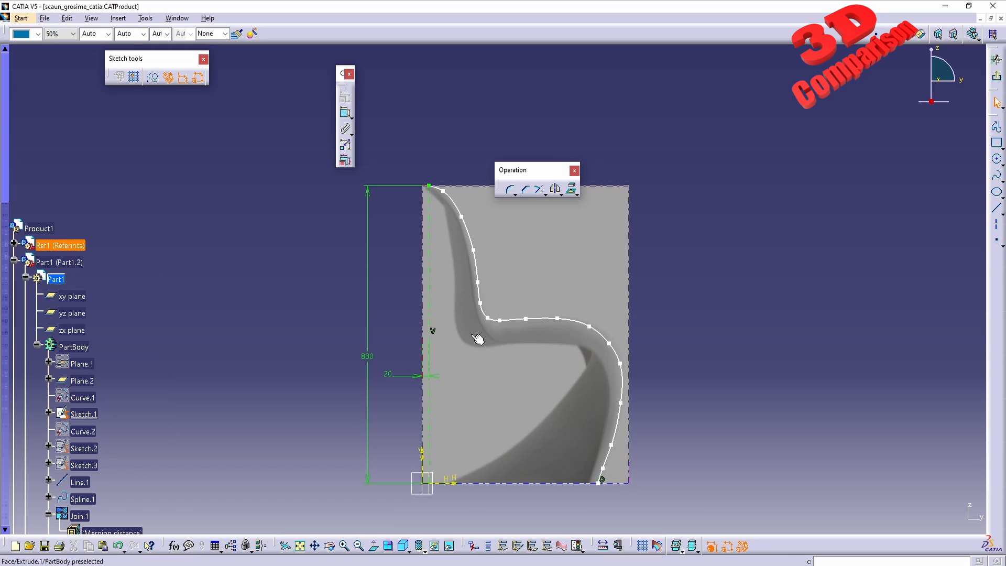
{"action": "mouse_move", "coordinate": [635, 399]}
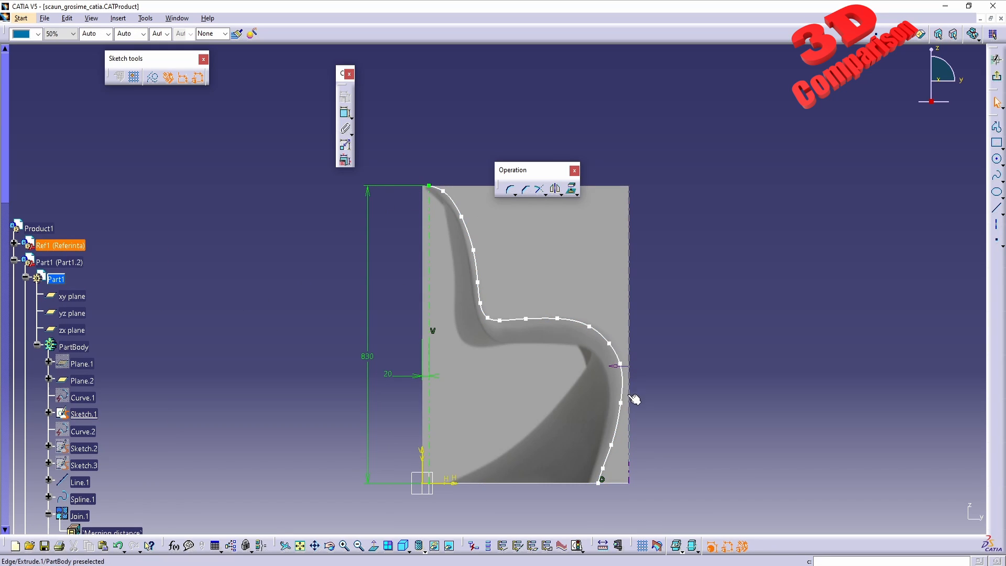
{"action": "right_click", "coordinate": [57, 245]}
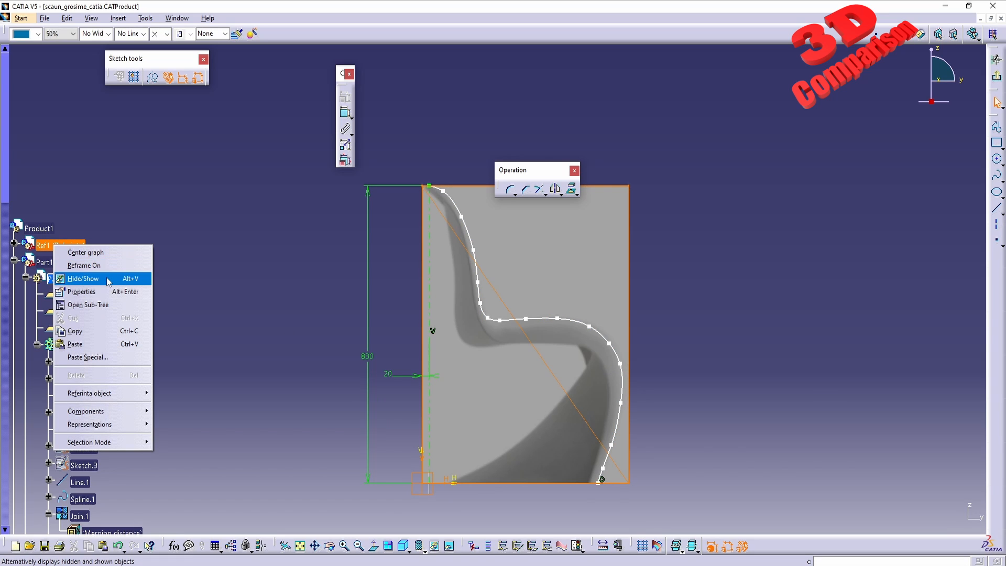
{"action": "left_click", "coordinate": [84, 278]}
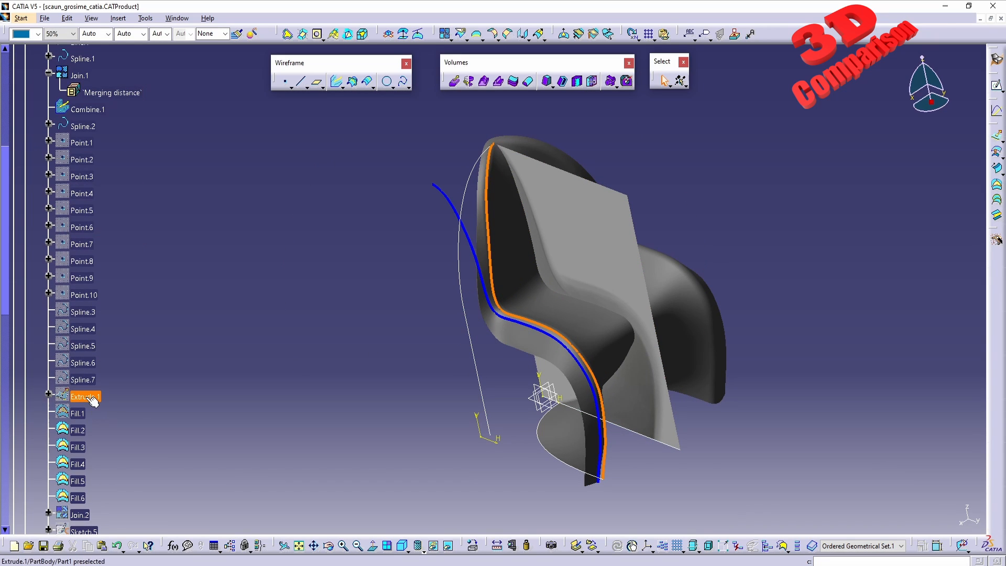
Toggle visibility of Extrude.1 and Fill.1 and bring up Fill.1's definition.
{"action": "right_click", "coordinate": [84, 396]}
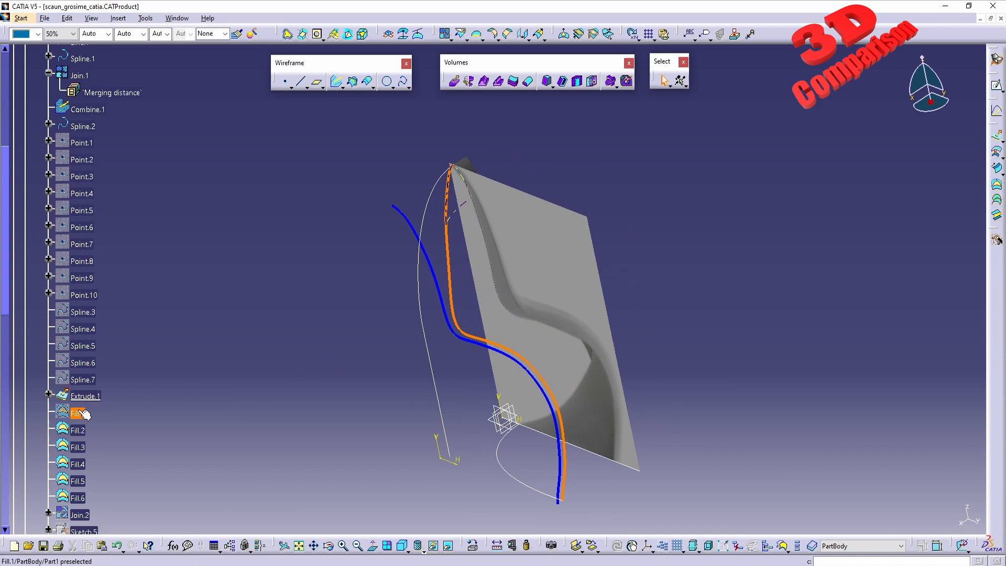
{"action": "right_click", "coordinate": [76, 414]}
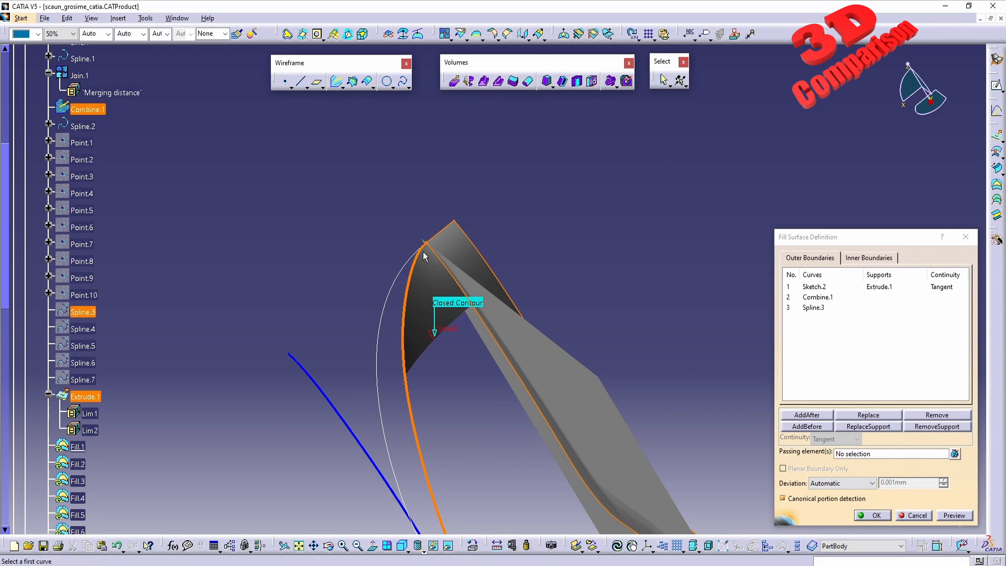
{"action": "mouse_move", "coordinate": [441, 259]}
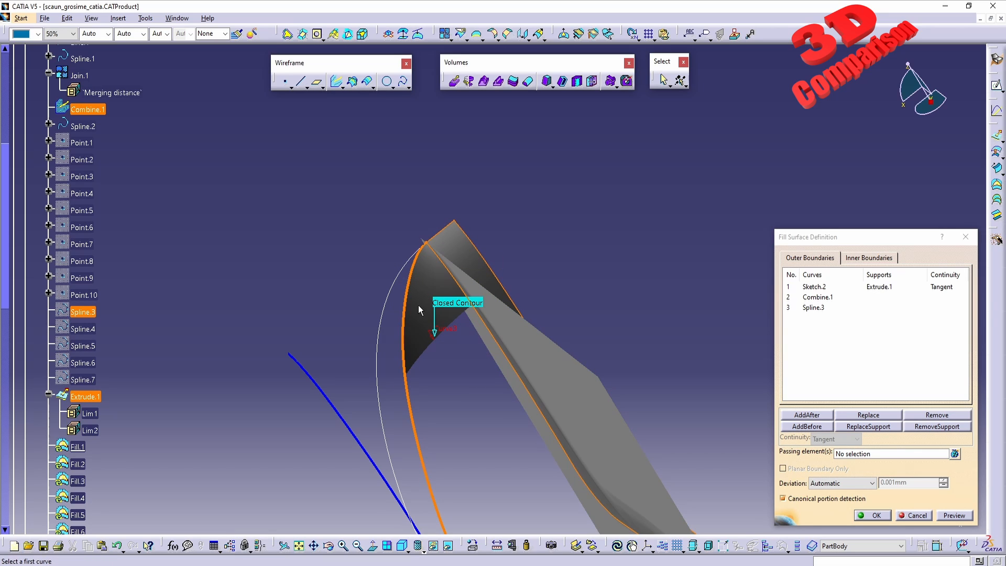
{"action": "mouse_move", "coordinate": [471, 278]}
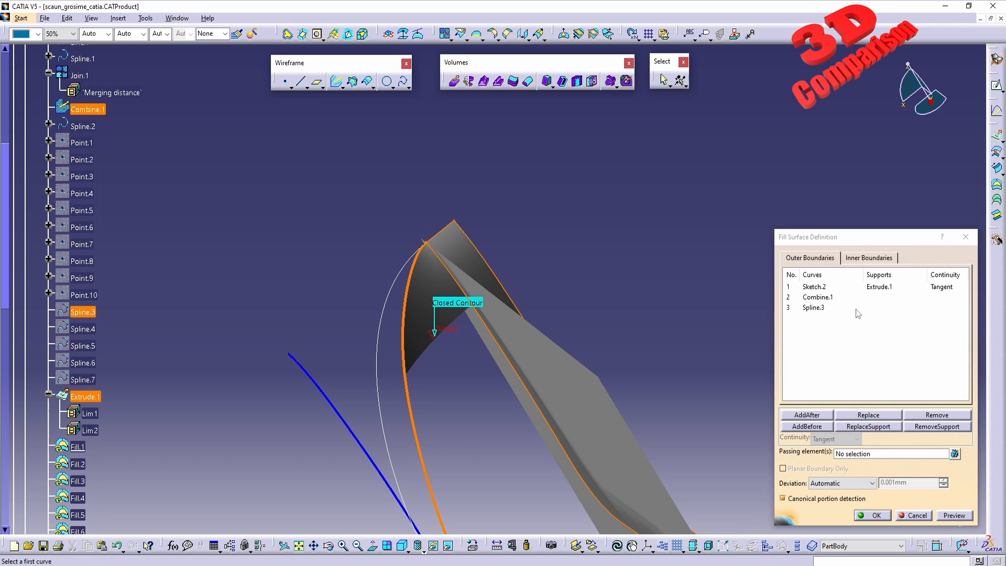
Close Fill.1's definition bounded by Sketch.2, Combine.1 and Spline.3.
{"action": "left_click", "coordinate": [871, 515]}
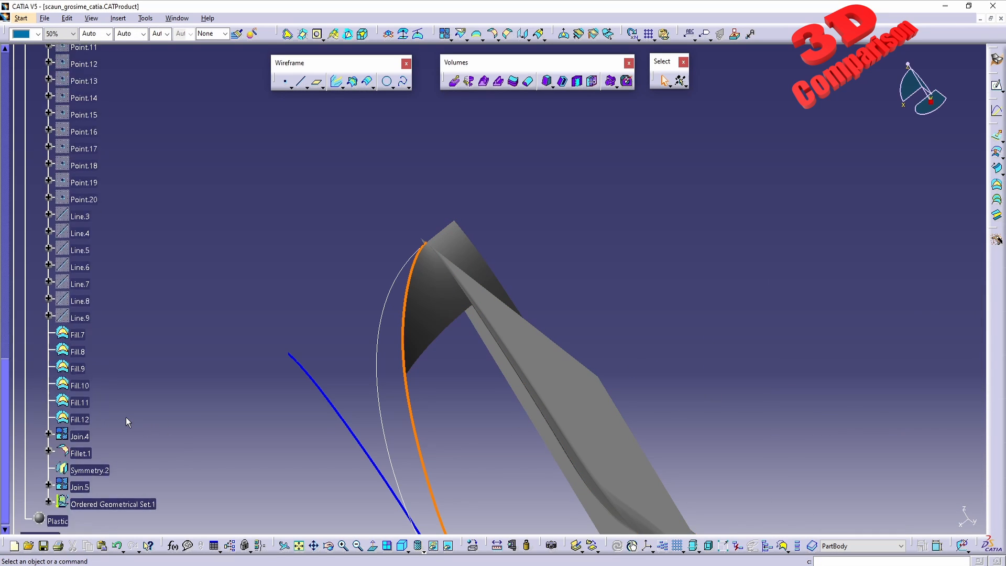
Hide the support surface and orbit the chair to view the full seamless shell.
{"action": "right_click", "coordinate": [90, 469]}
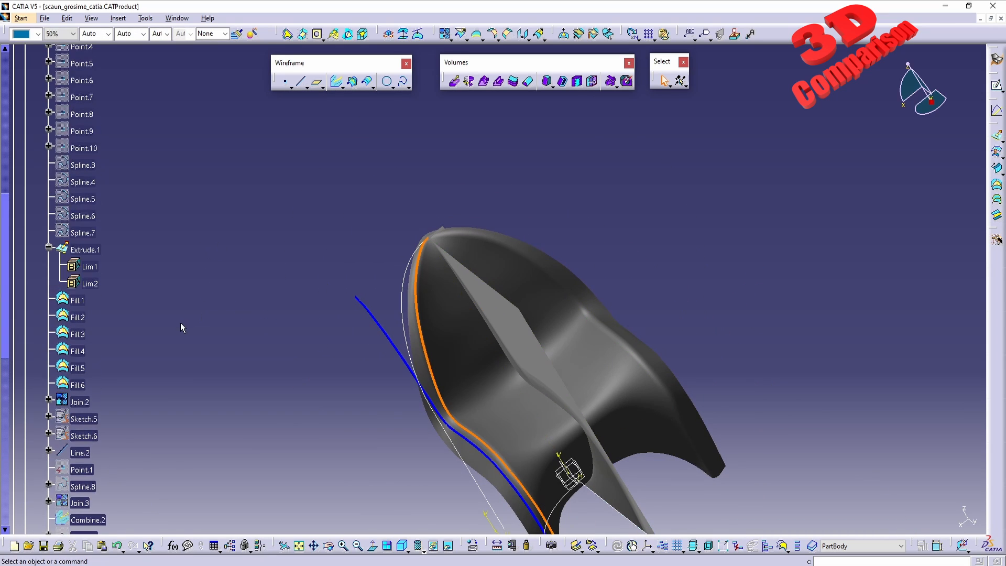
{"action": "right_click", "coordinate": [44, 147]}
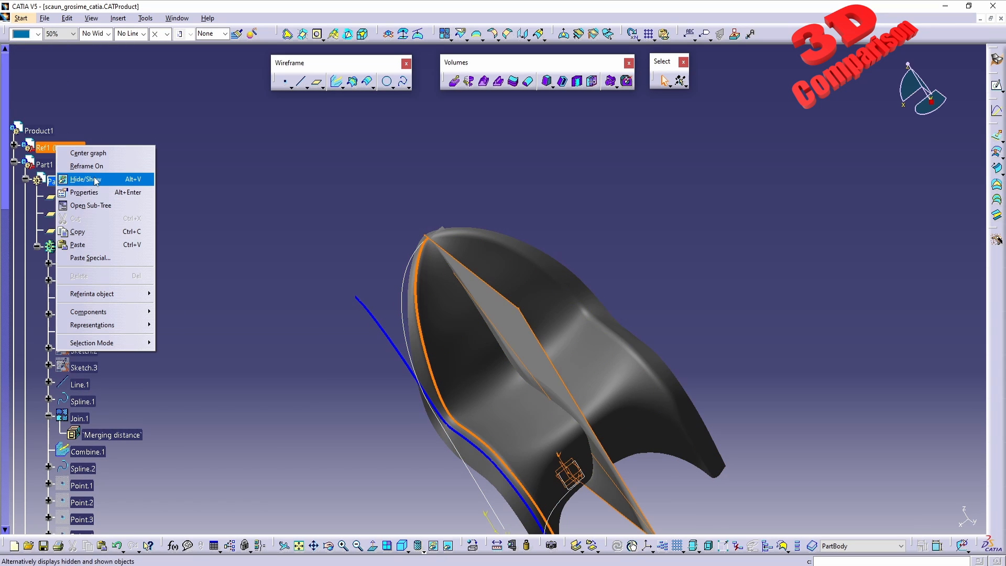
{"action": "left_click", "coordinate": [84, 179]}
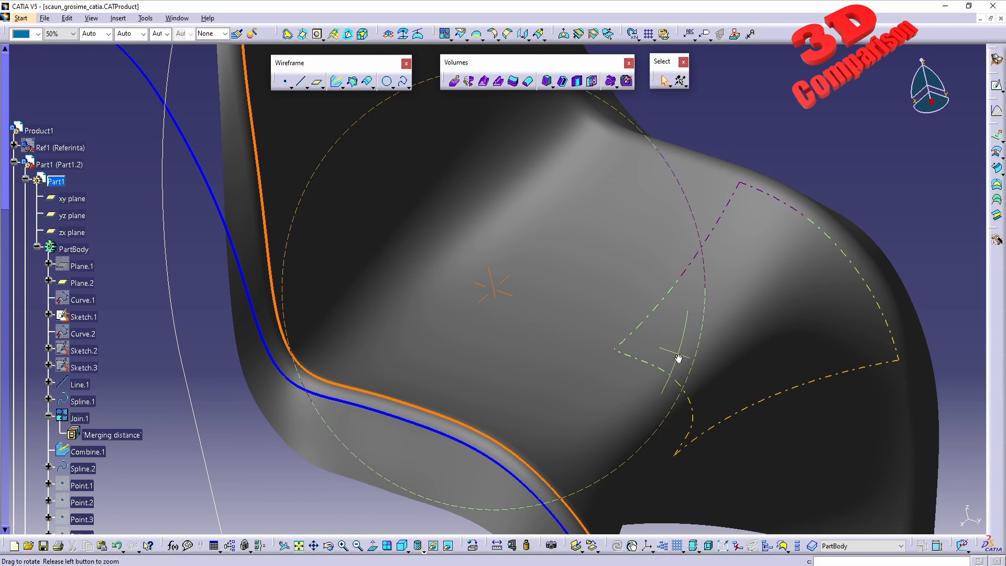
{"action": "left_click_drag", "start_coordinate": [677, 359], "coordinate": [430, 235]}
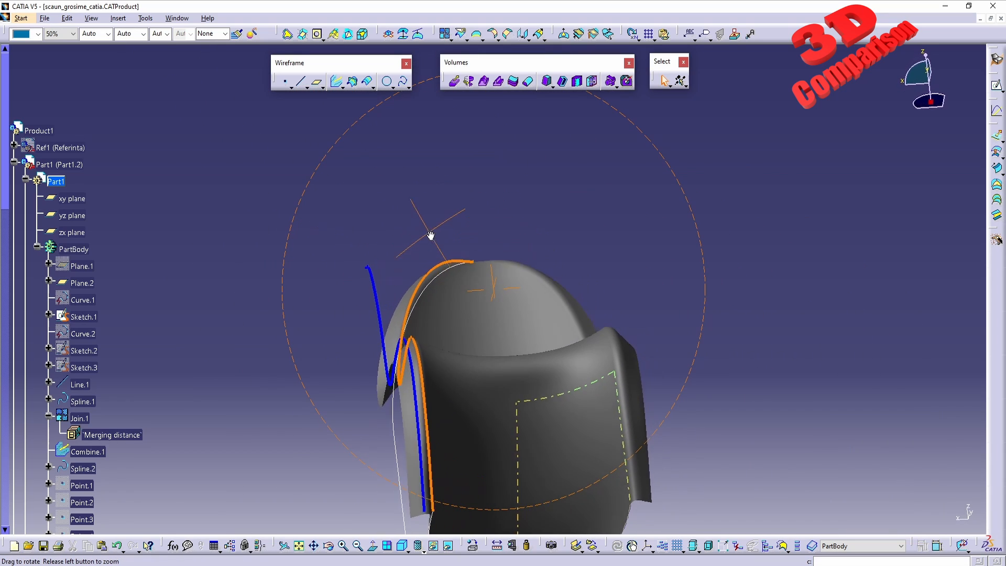
{"action": "left_click_drag", "start_coordinate": [430, 233], "coordinate": [603, 305]}
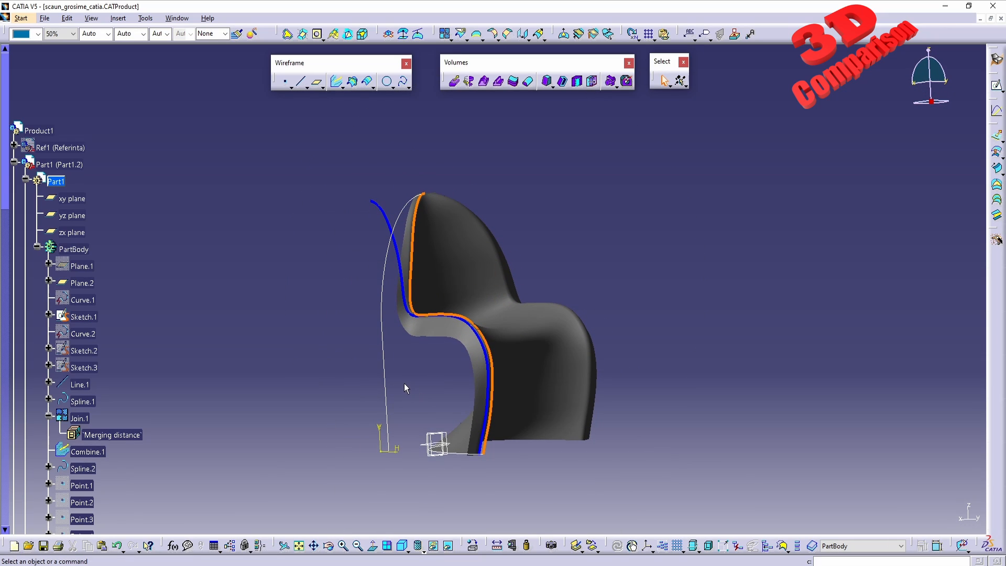
{"action": "mouse_move", "coordinate": [339, 396]}
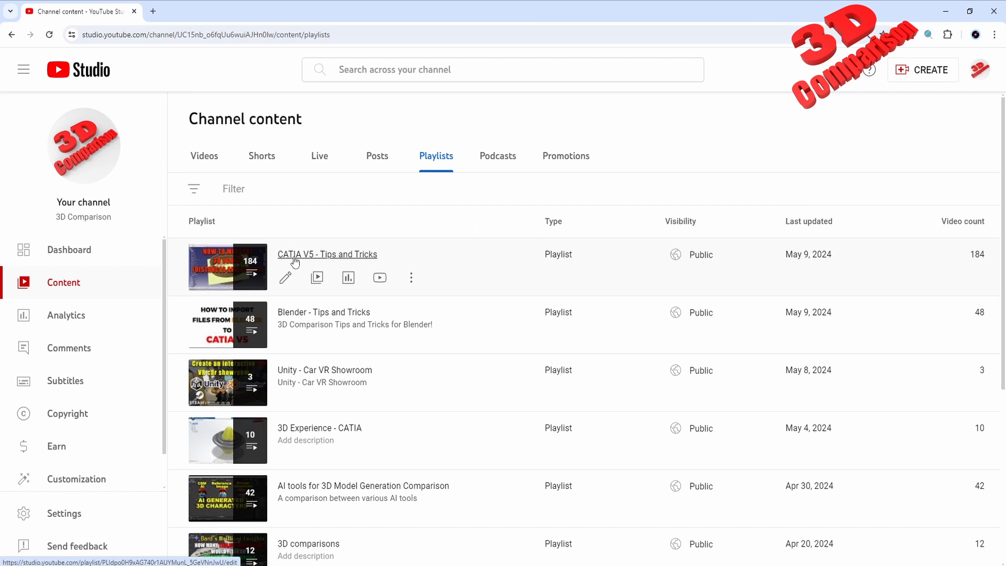
{"action": "mouse_move", "coordinate": [363, 262]}
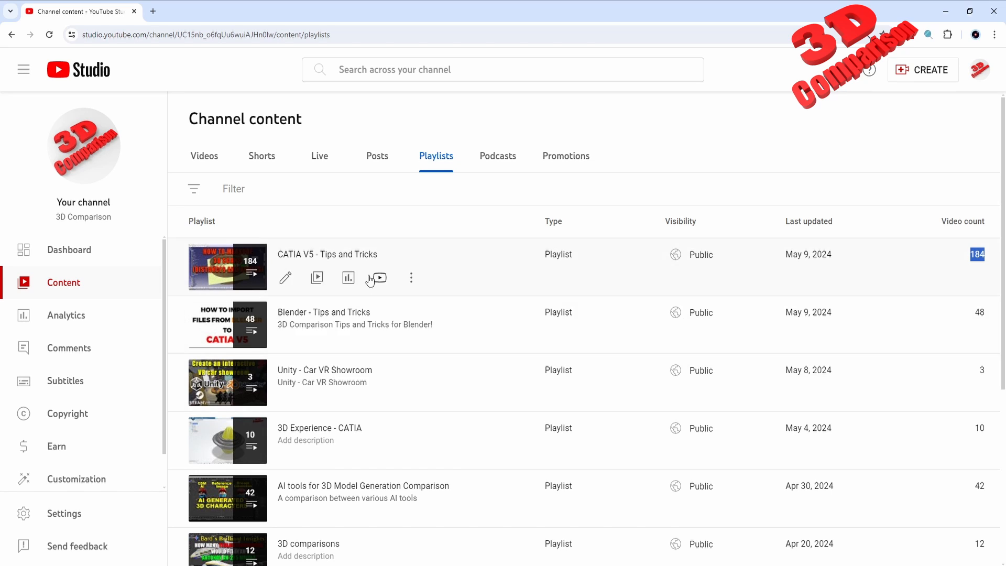
View the 'CATIA V5 - Tips and Tricks' playlist on YouTube from Studio's Playlists page.
{"action": "left_click", "coordinate": [285, 279]}
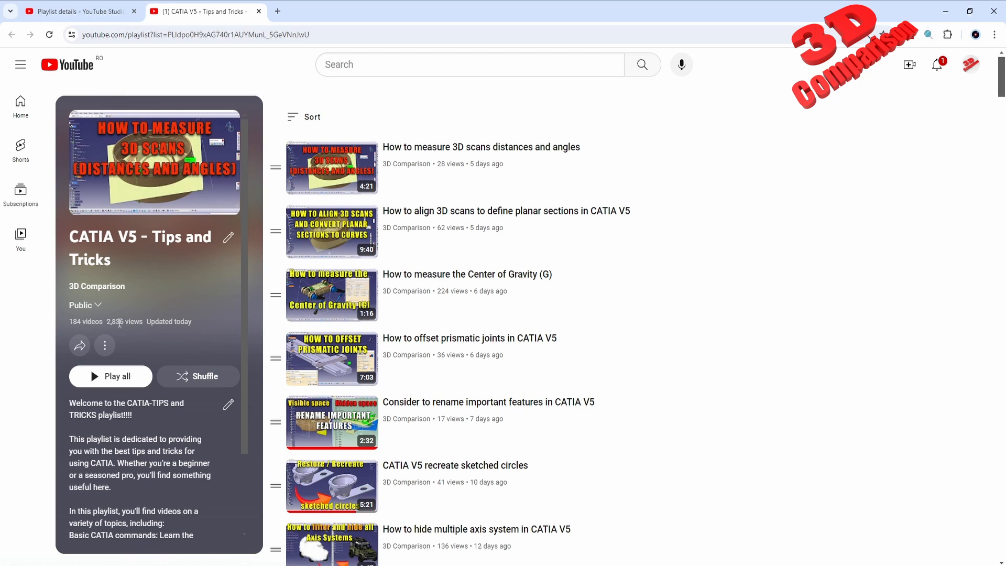
{"action": "double_click", "coordinate": [124, 321]}
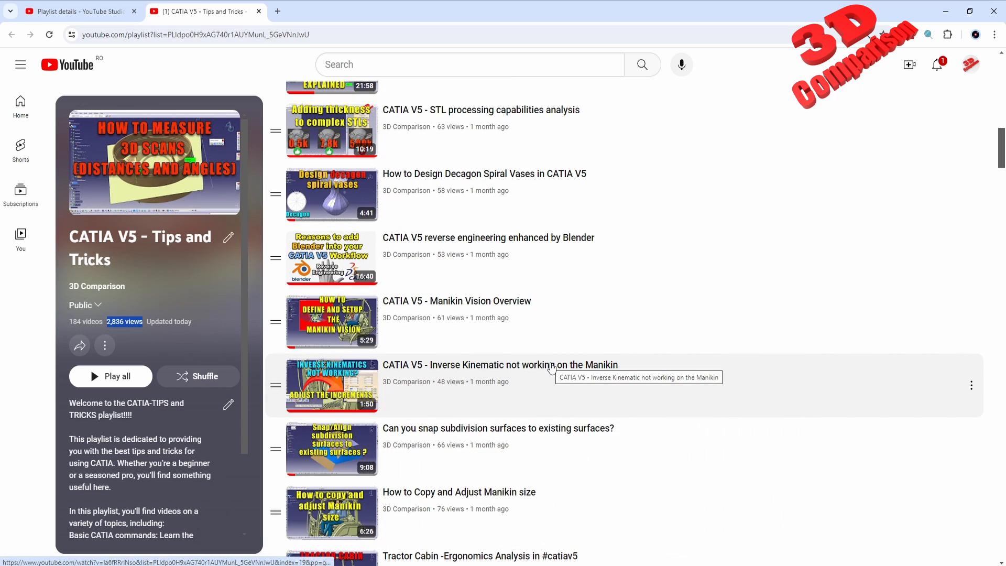
{"action": "scroll", "scroll_direction": "down", "scroll_amount": 3}
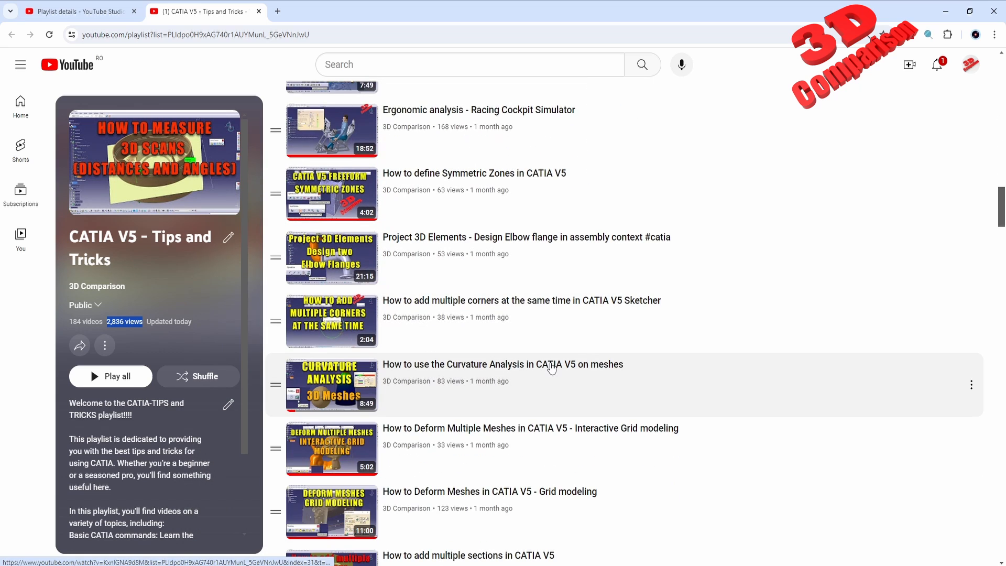